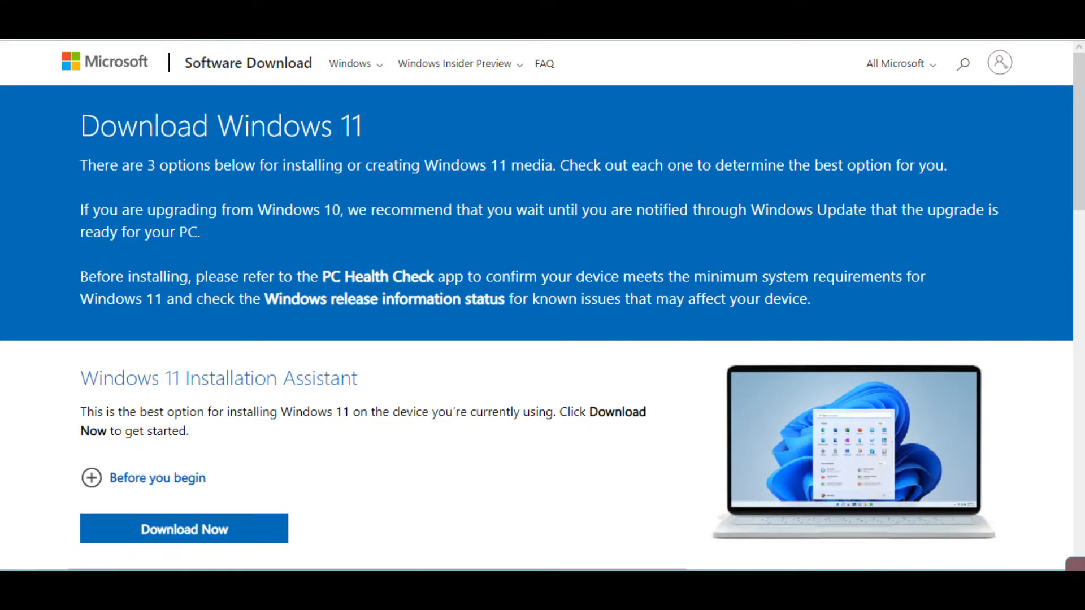
Scroll to the ISO download section and select Windows 11 in the disk image dropdown.
{"action": "scroll", "scroll_direction": "down", "scroll_amount": 3}
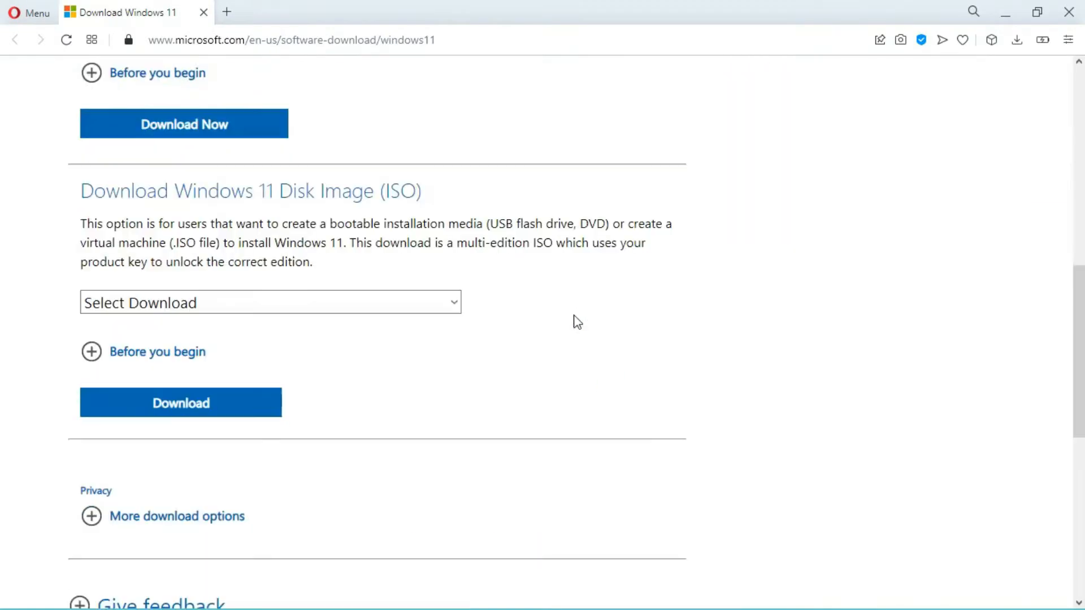
{"action": "left_click", "coordinate": [269, 303]}
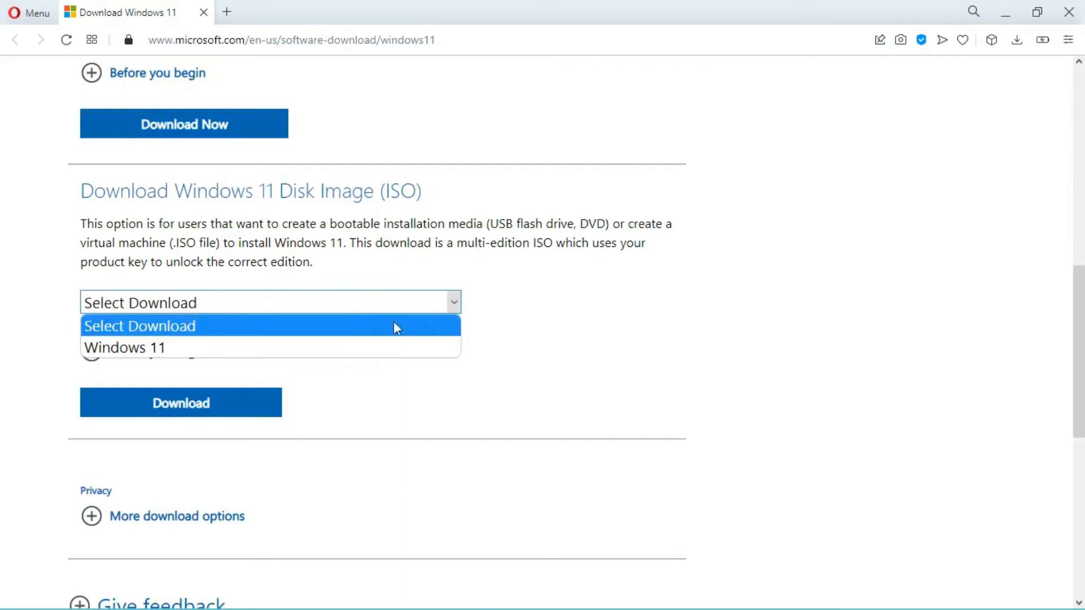
{"action": "left_click", "coordinate": [125, 347]}
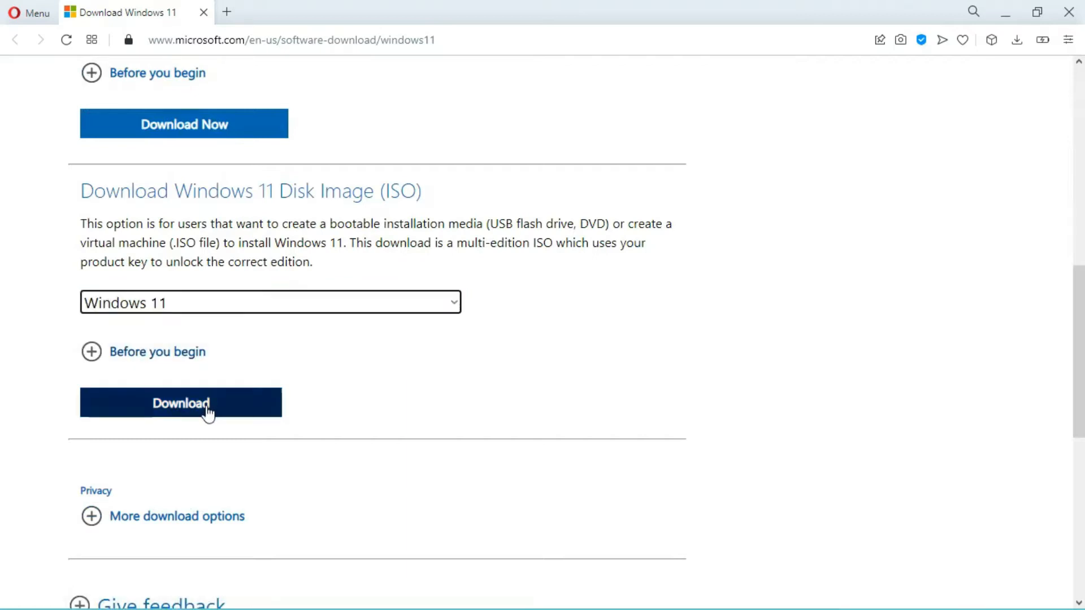
Submit the Windows 11 choice, then pick and confirm English as the product language.
{"action": "left_click", "coordinate": [180, 403]}
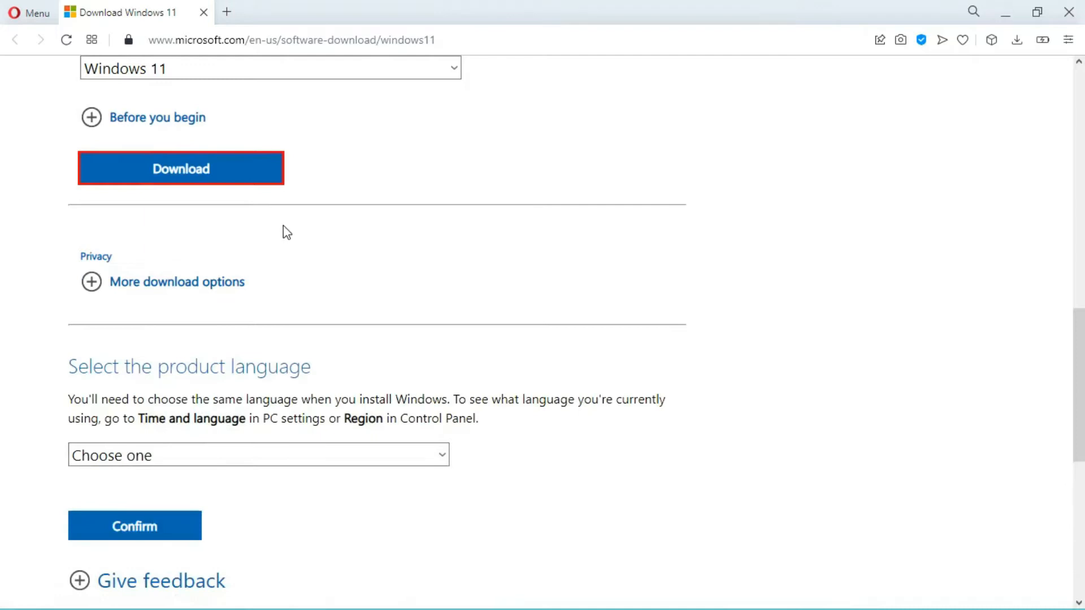
{"action": "left_click", "coordinate": [258, 455]}
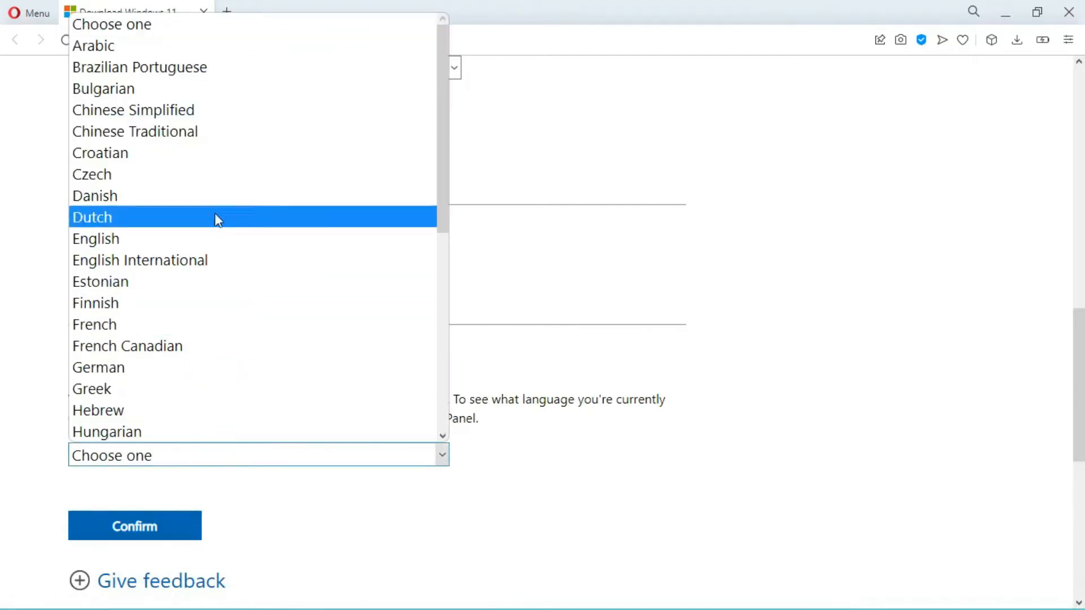
{"action": "left_click", "coordinate": [96, 240]}
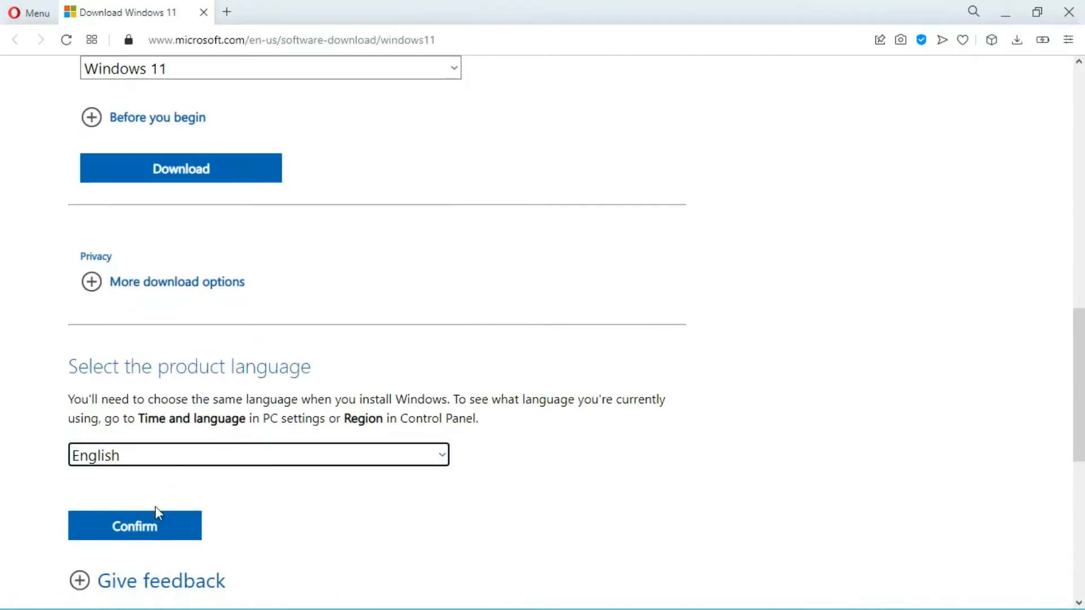
{"action": "left_click", "coordinate": [135, 525]}
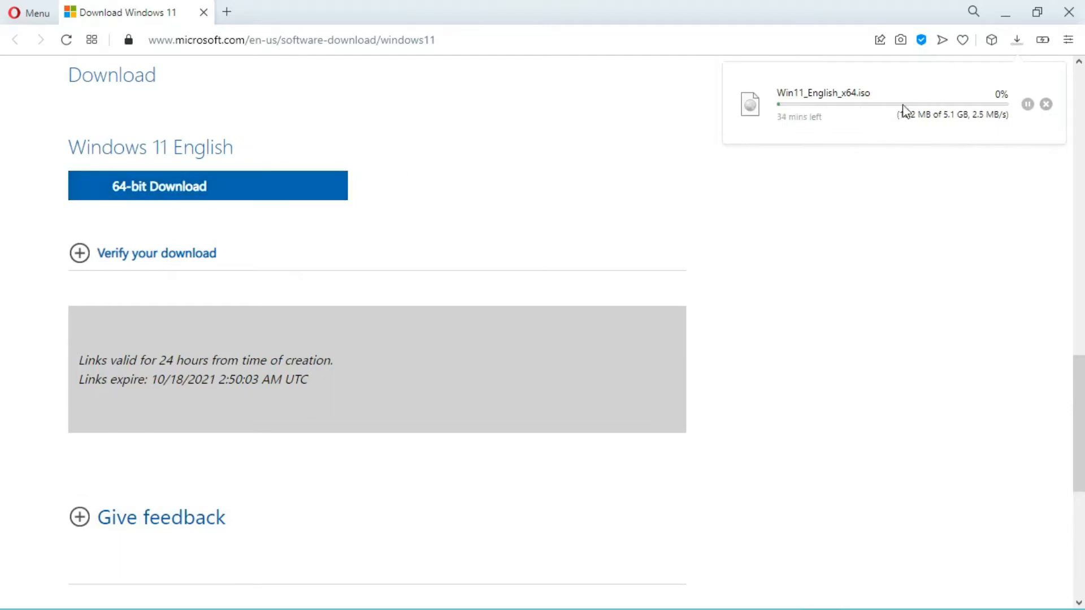
{"action": "mouse_move", "coordinate": [885, 115]}
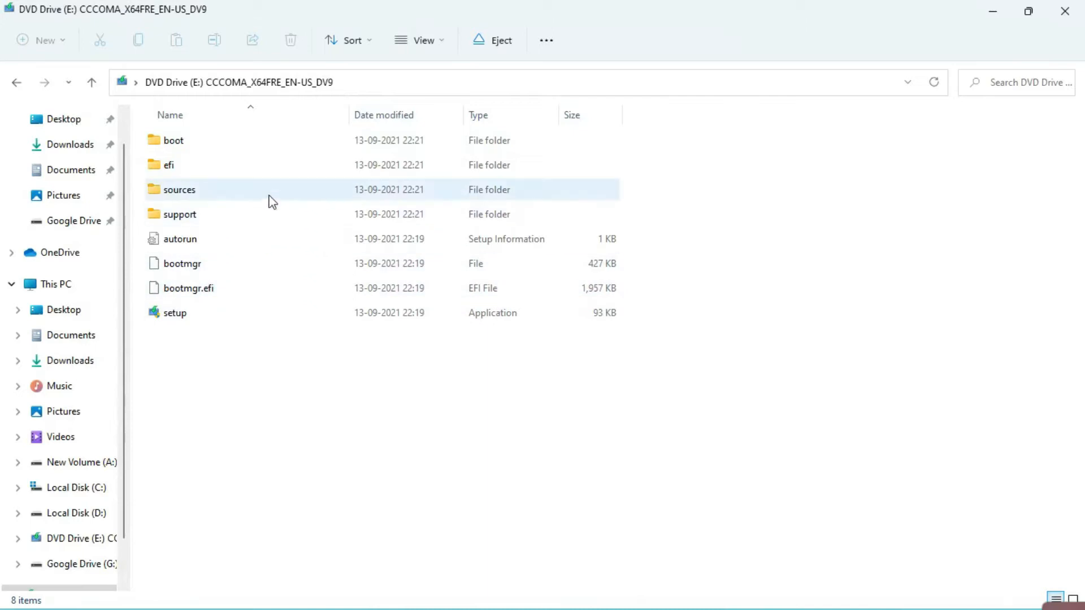
Enter the ISO's sources folder and open appraiserres.dll with Notepad.
{"action": "double_click", "coordinate": [179, 189]}
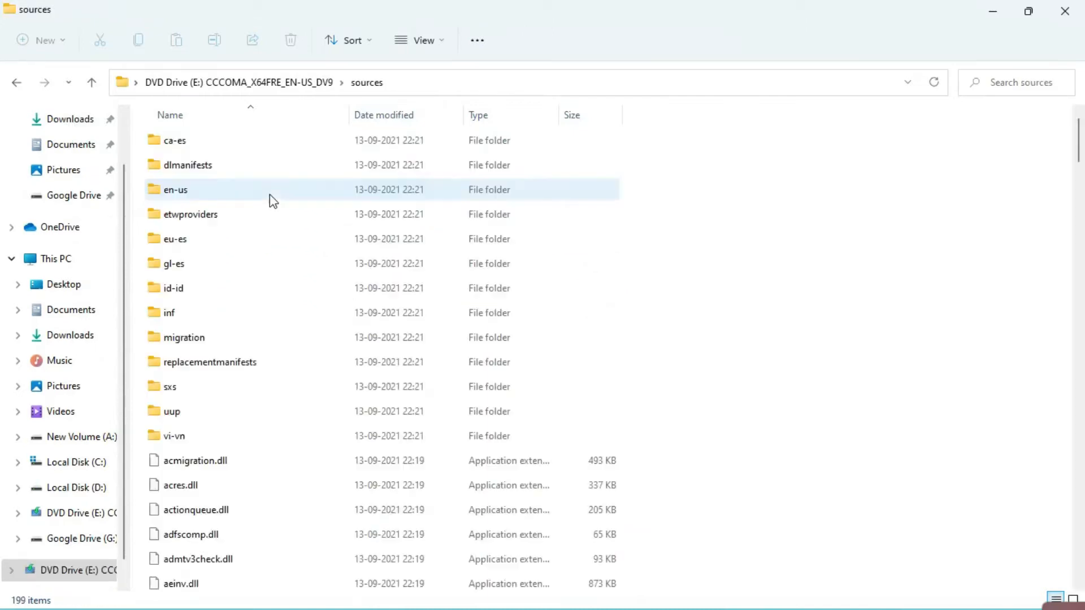
{"action": "scroll", "scroll_direction": "down", "scroll_amount": 3}
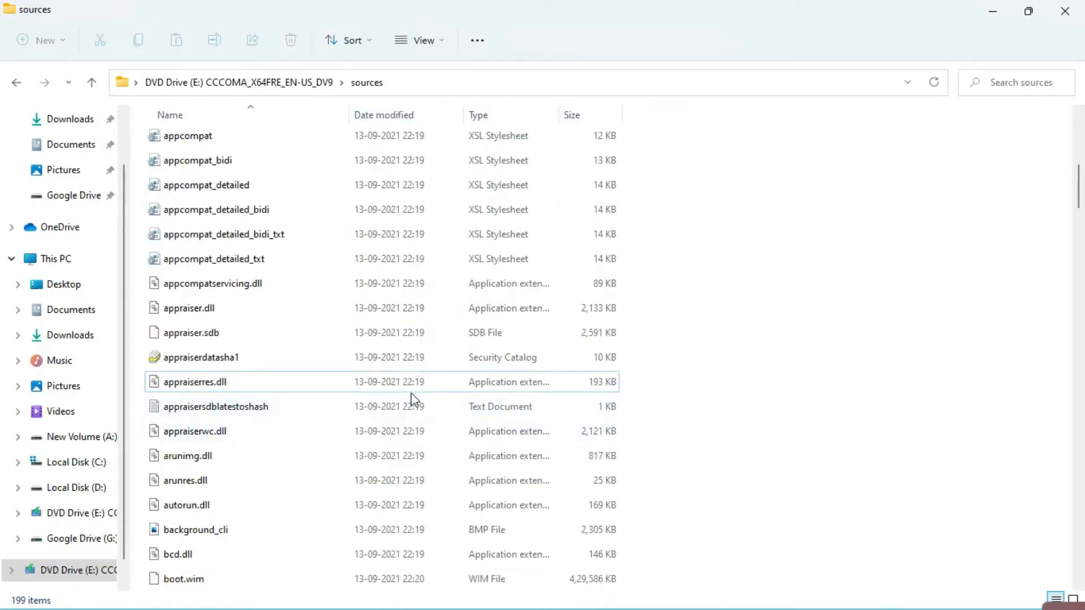
{"action": "left_click", "coordinate": [193, 382]}
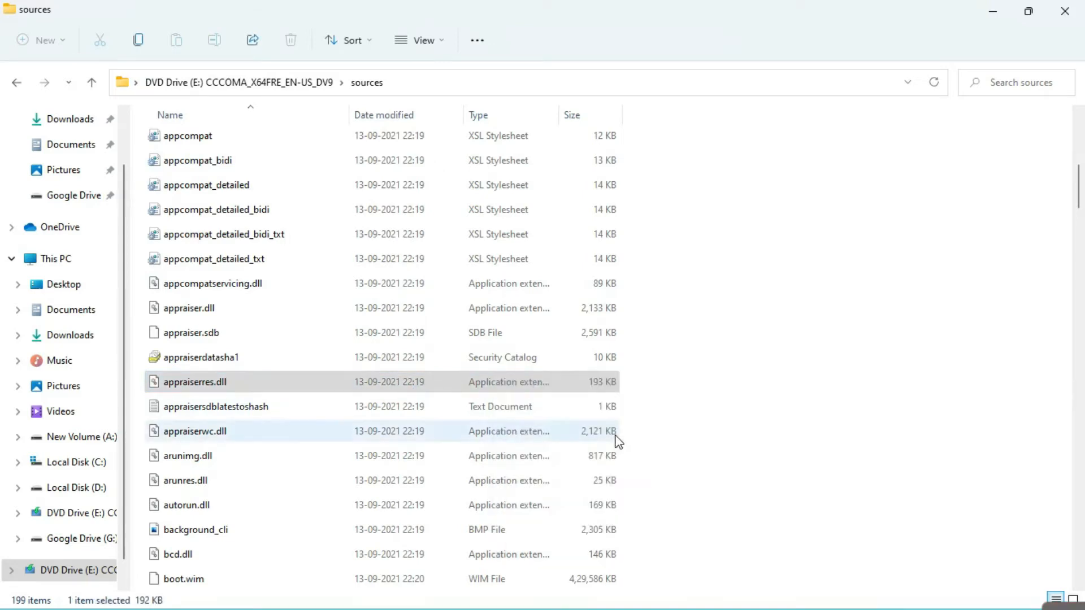
{"action": "double_click", "coordinate": [191, 382]}
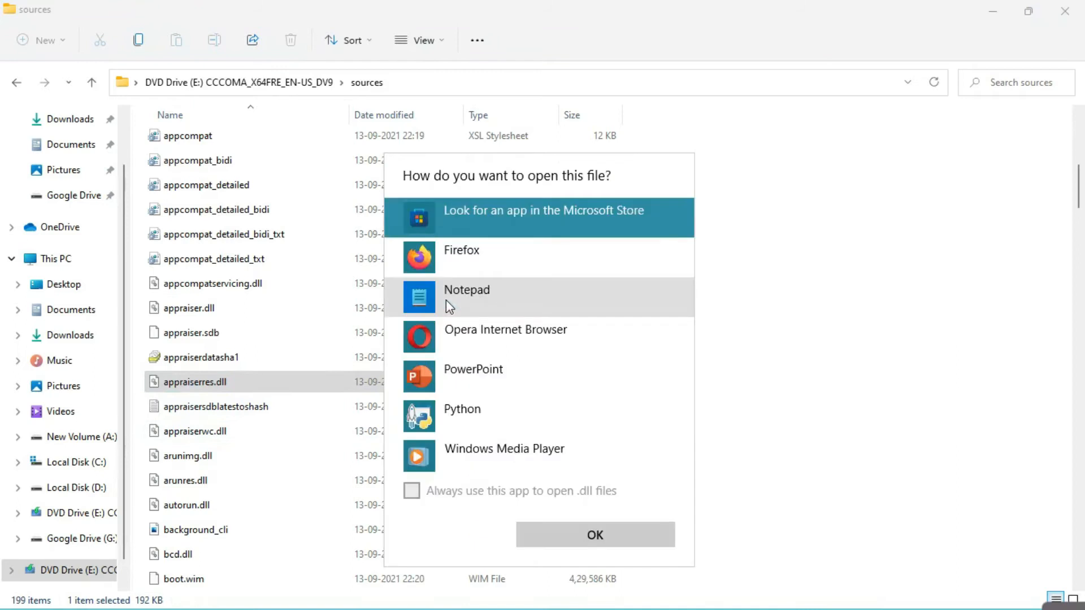
{"action": "left_click", "coordinate": [466, 297]}
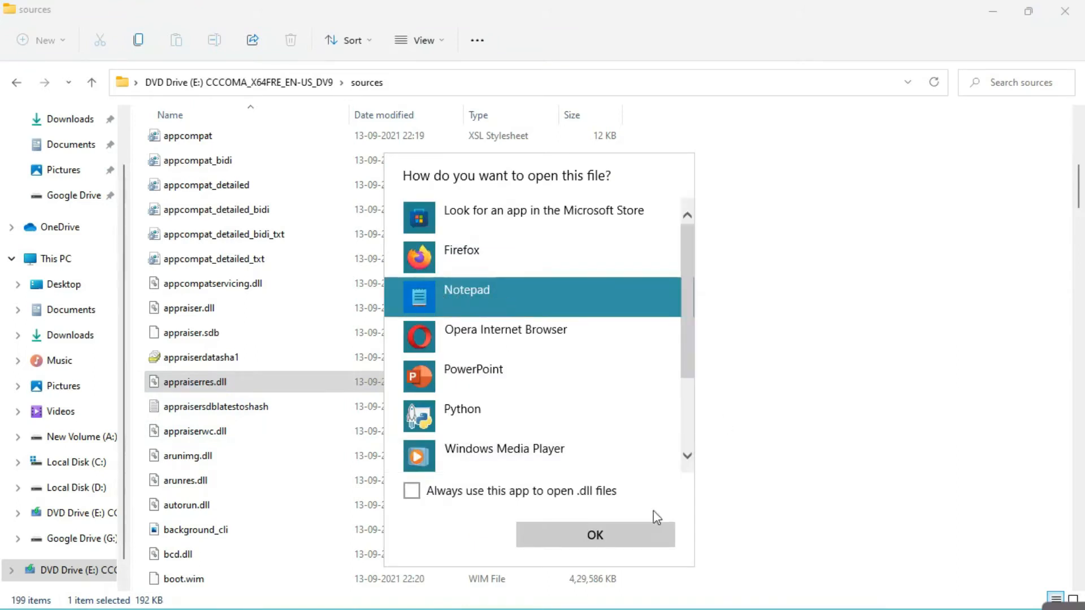
{"action": "left_click", "coordinate": [595, 534]}
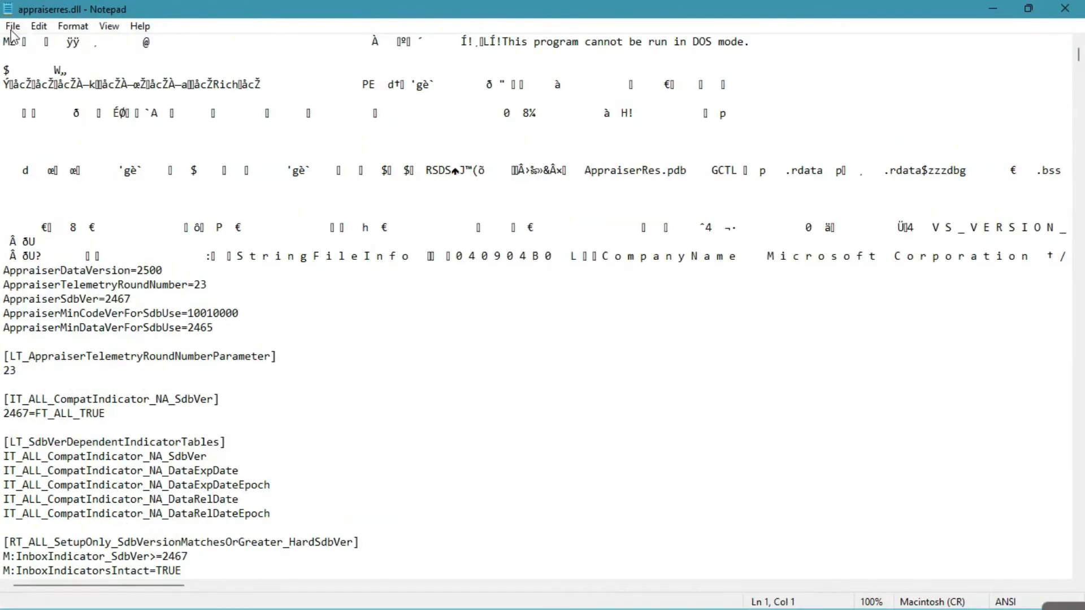
Start a Find search from the Edit menu with TPM as the search term.
{"action": "left_click", "coordinate": [38, 26]}
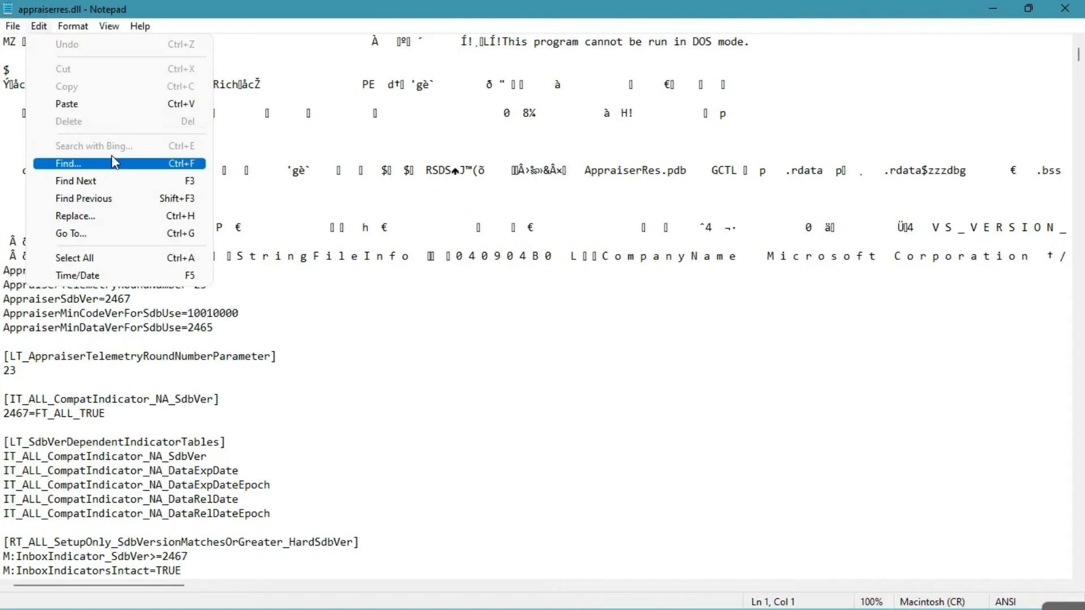
{"action": "left_click", "coordinate": [67, 164]}
{"action": "type", "text": "UEFI"}
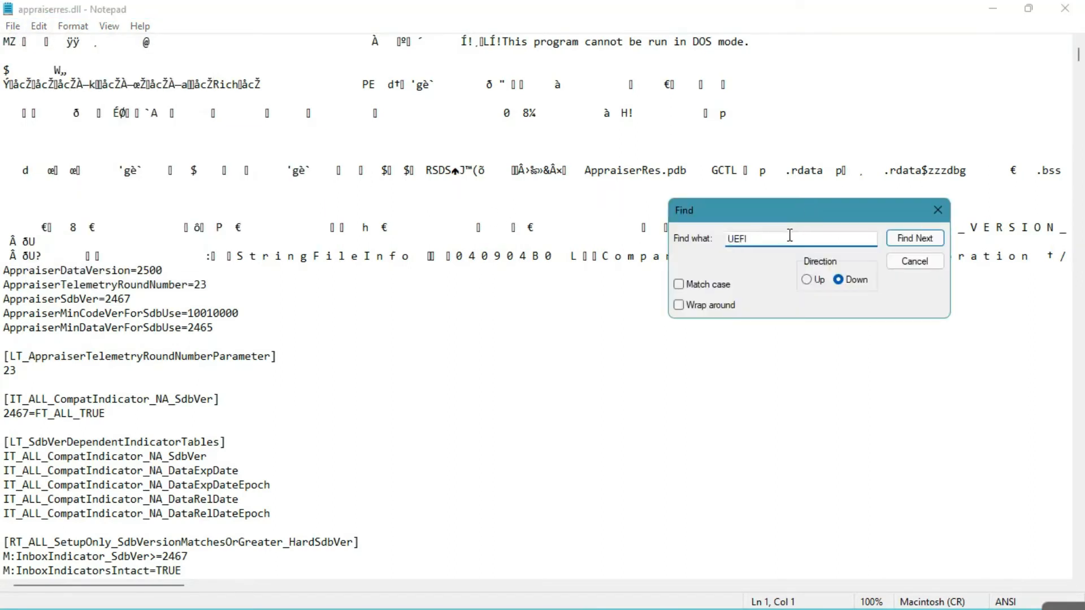
{"action": "type", "text": "TPM"}
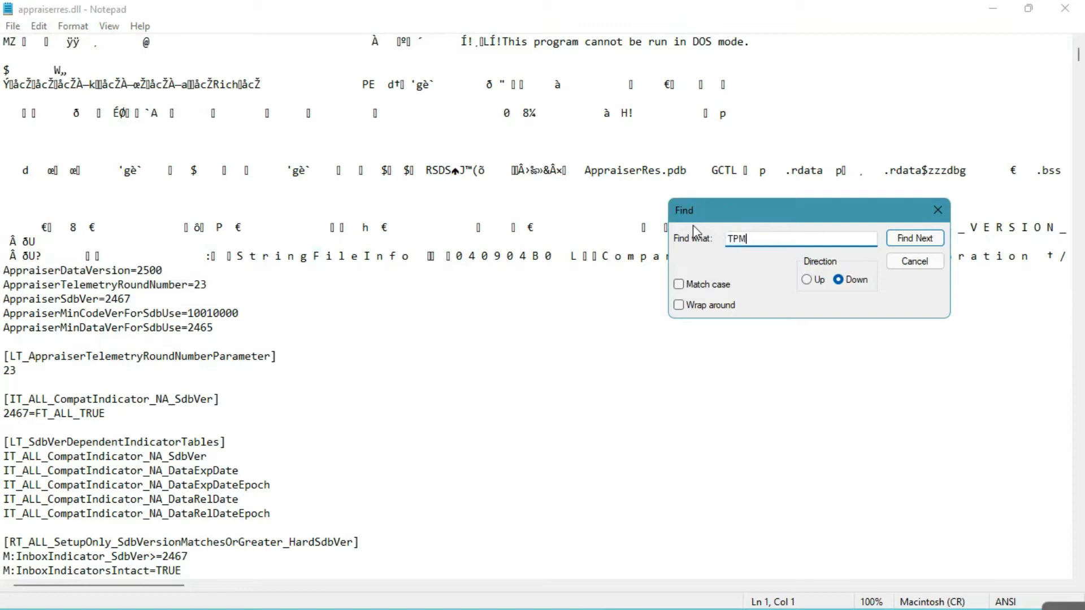
Step through TPM matches, deleting the TpmVersion asset type entries along the way.
{"action": "left_click", "coordinate": [914, 238]}
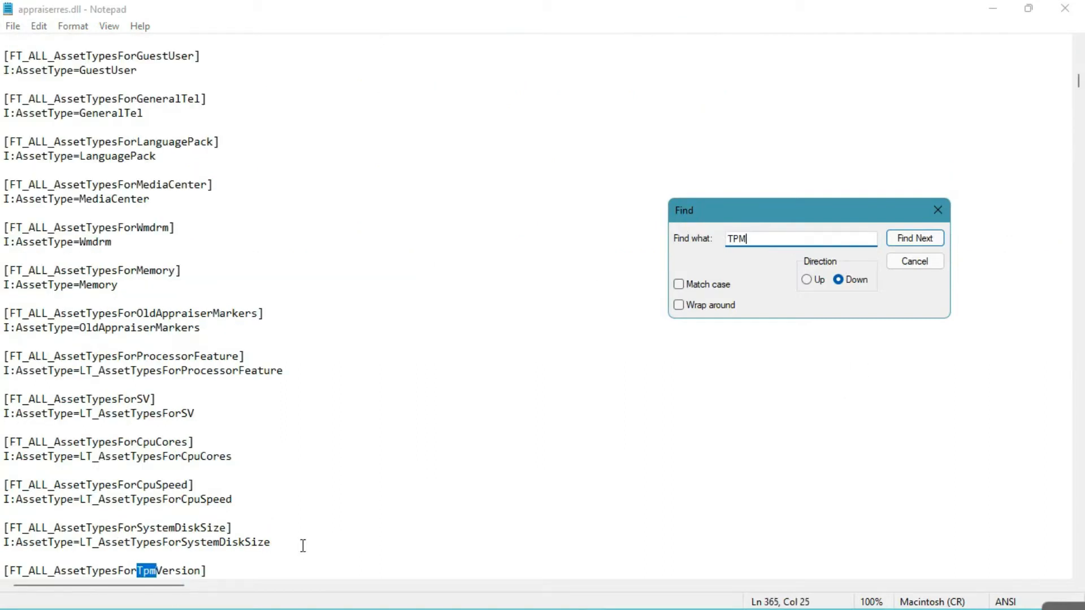
{"action": "left_click", "coordinate": [915, 238]}
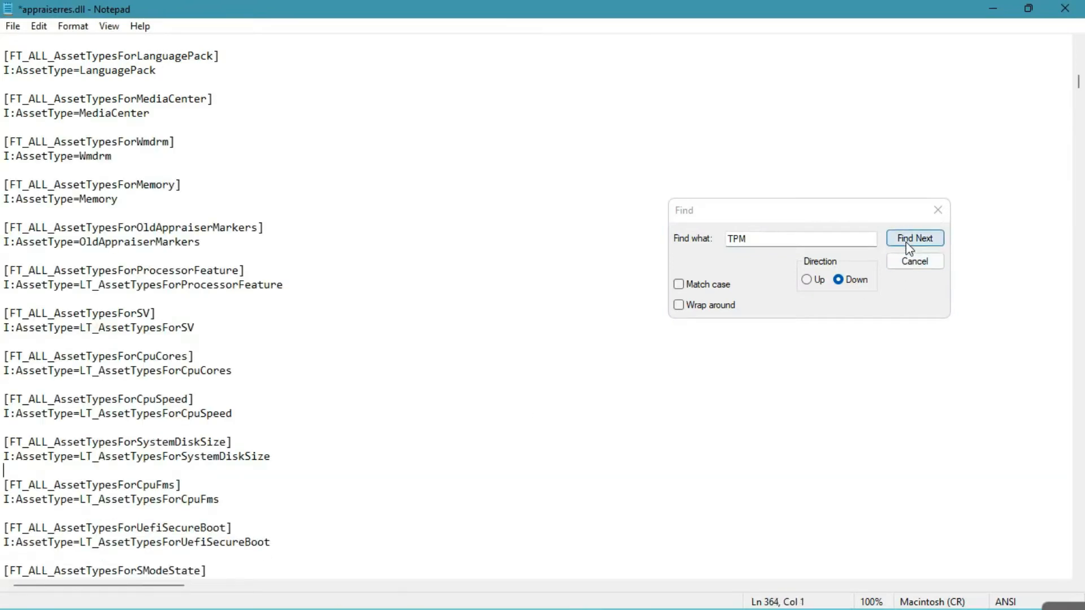
{"action": "left_click", "coordinate": [914, 238]}
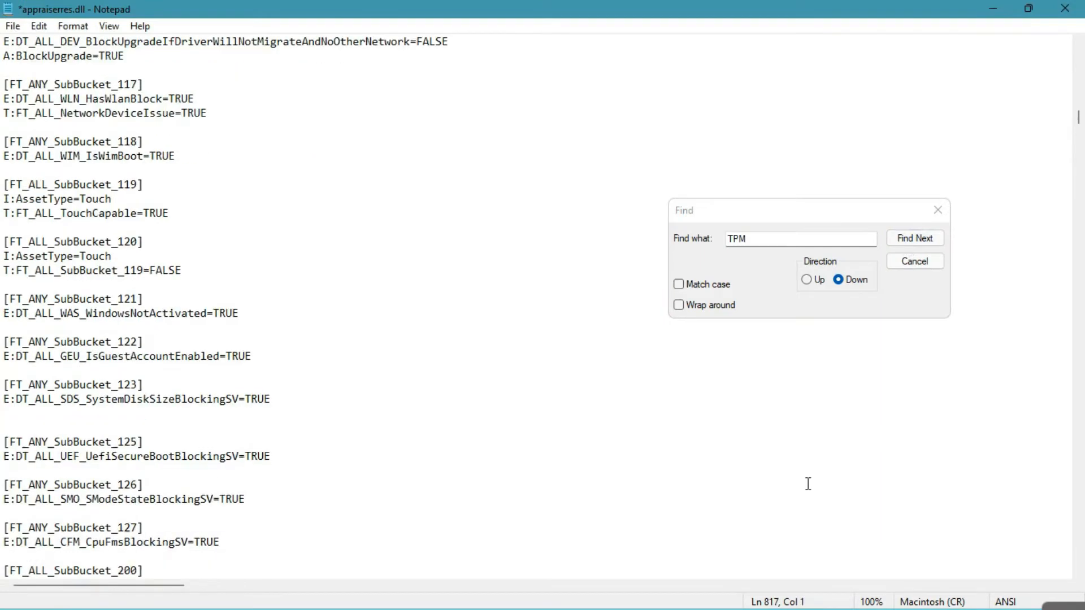
{"action": "left_click", "coordinate": [915, 238]}
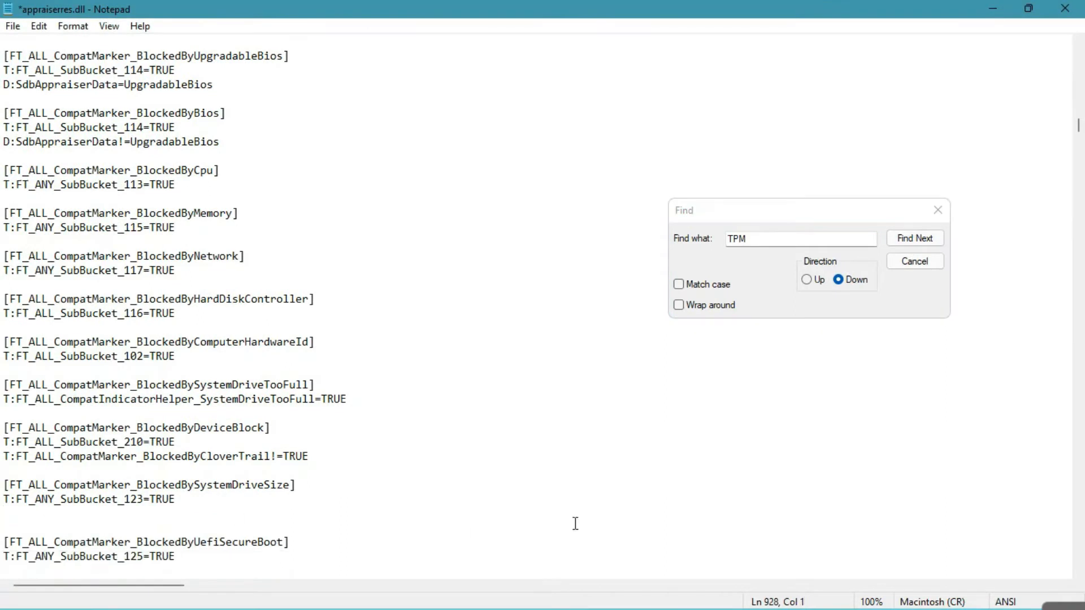
{"action": "left_click", "coordinate": [914, 237]}
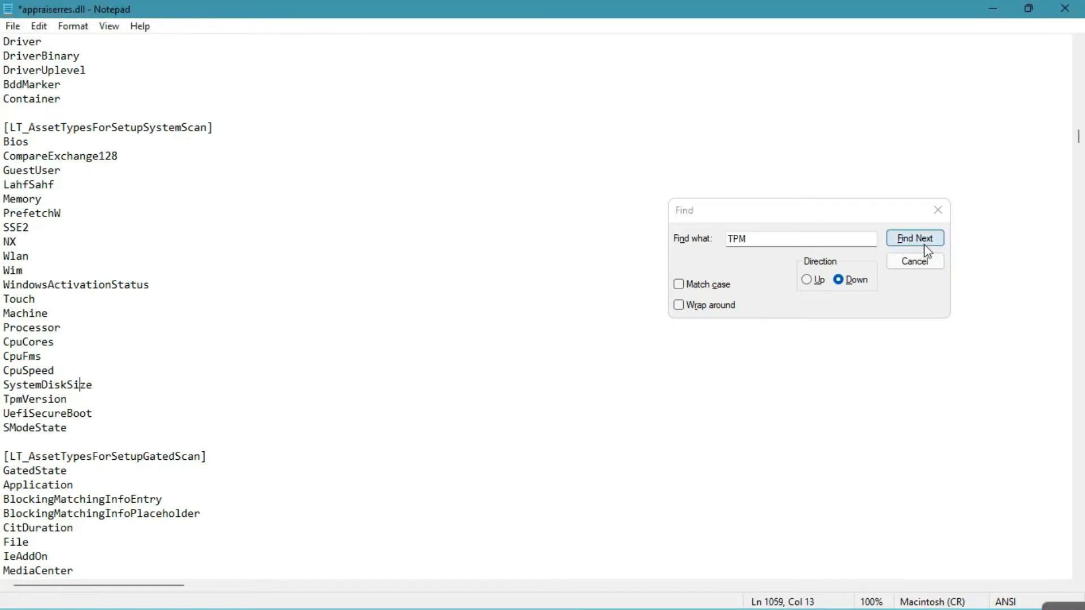
{"action": "left_click", "coordinate": [914, 238]}
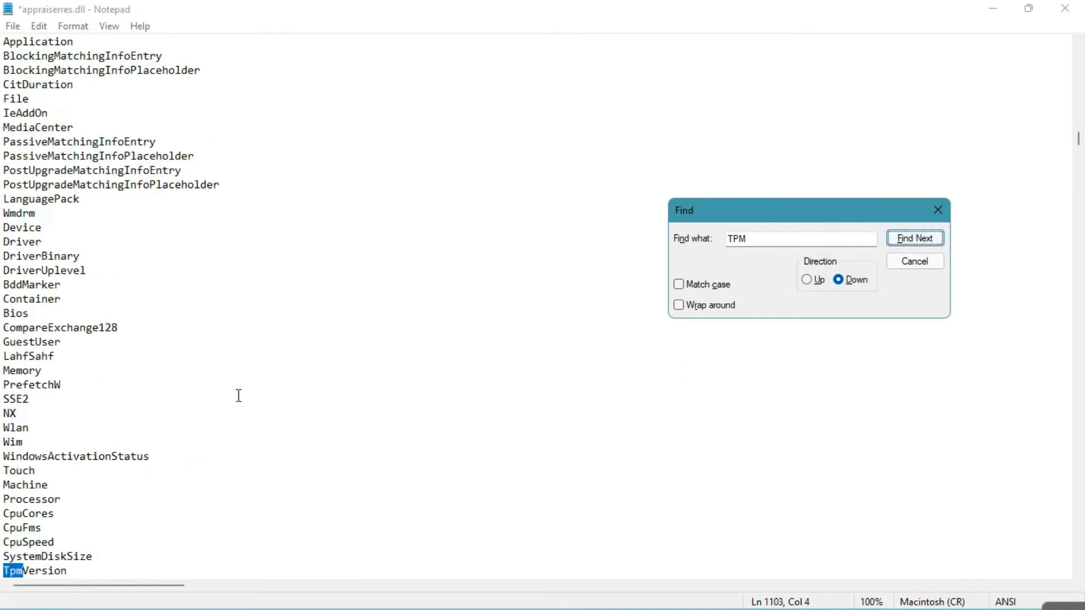
{"action": "left_click", "coordinate": [915, 238]}
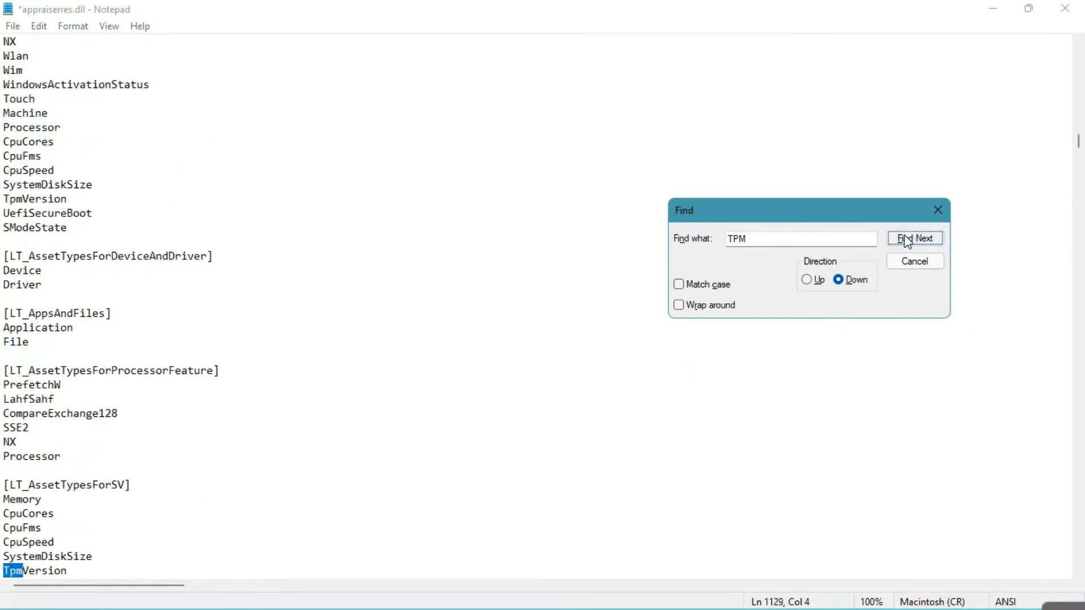
{"action": "left_click", "coordinate": [915, 238]}
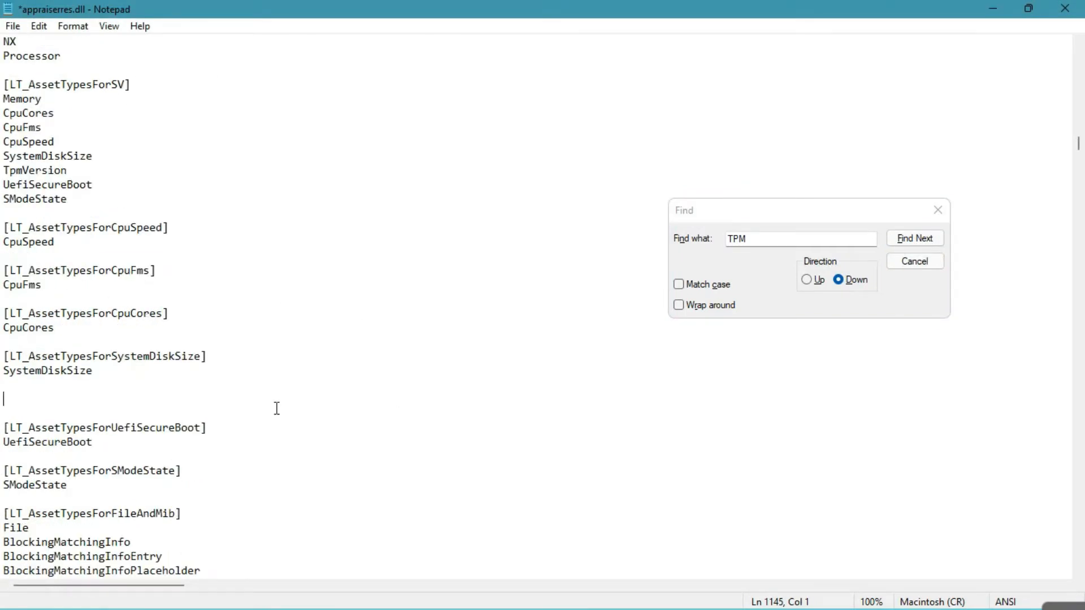
{"action": "left_click", "coordinate": [914, 237]}
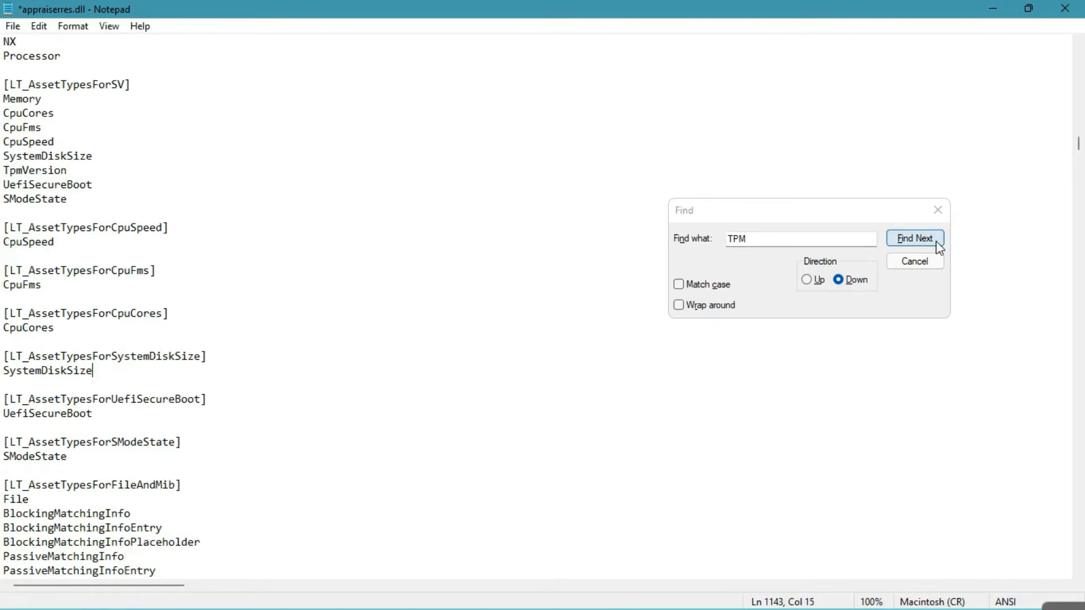
{"action": "left_click", "coordinate": [914, 238]}
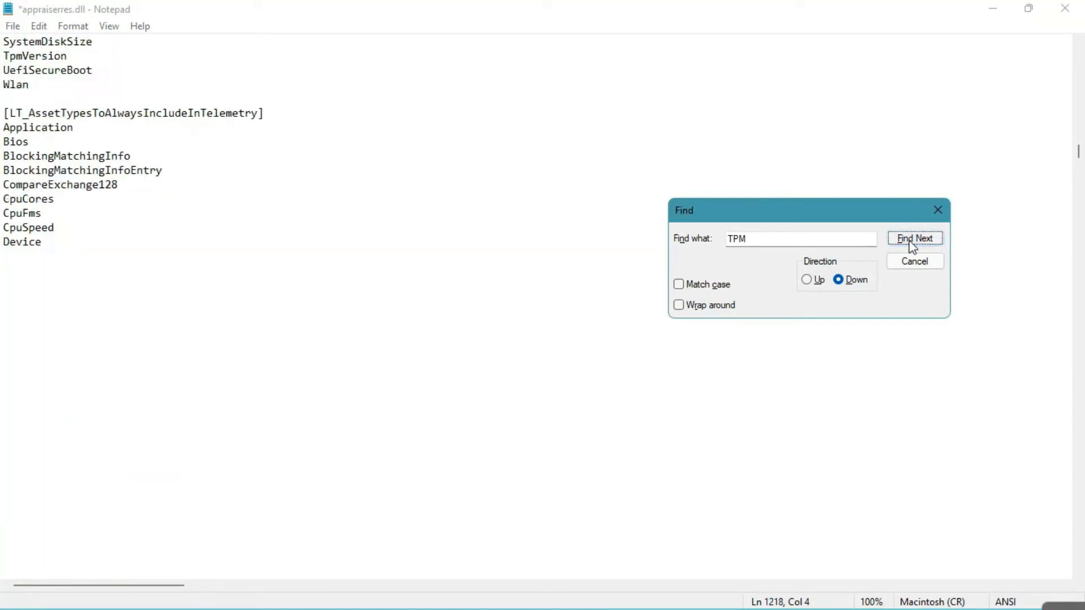
Delete the TpmVersion abbreviation line, TPM blocking setup line and LT_TpmInvalidStates header.
{"action": "left_click", "coordinate": [915, 238]}
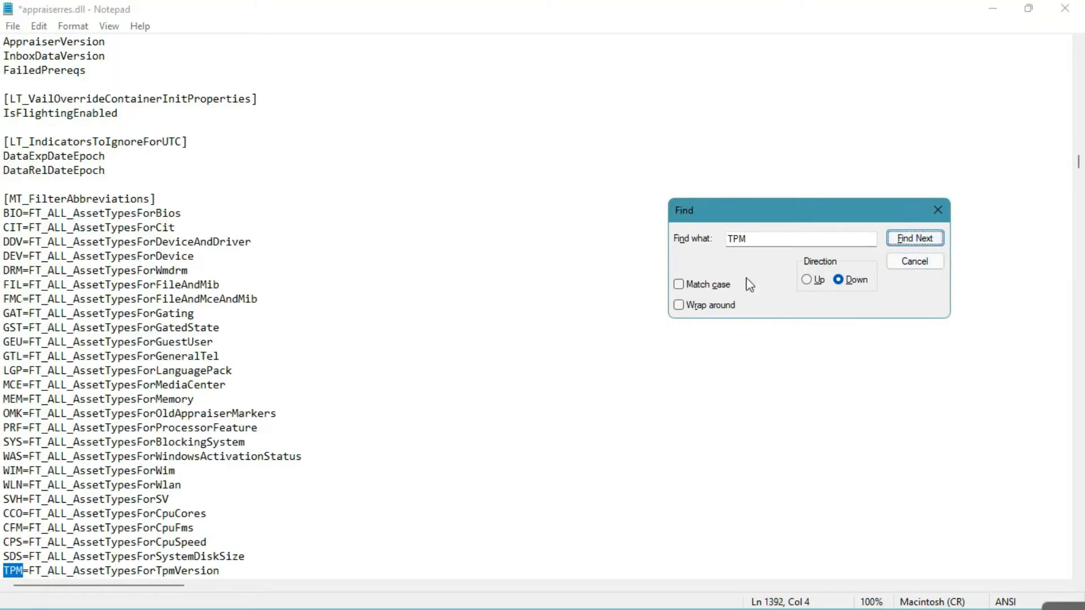
{"action": "left_click", "coordinate": [914, 238]}
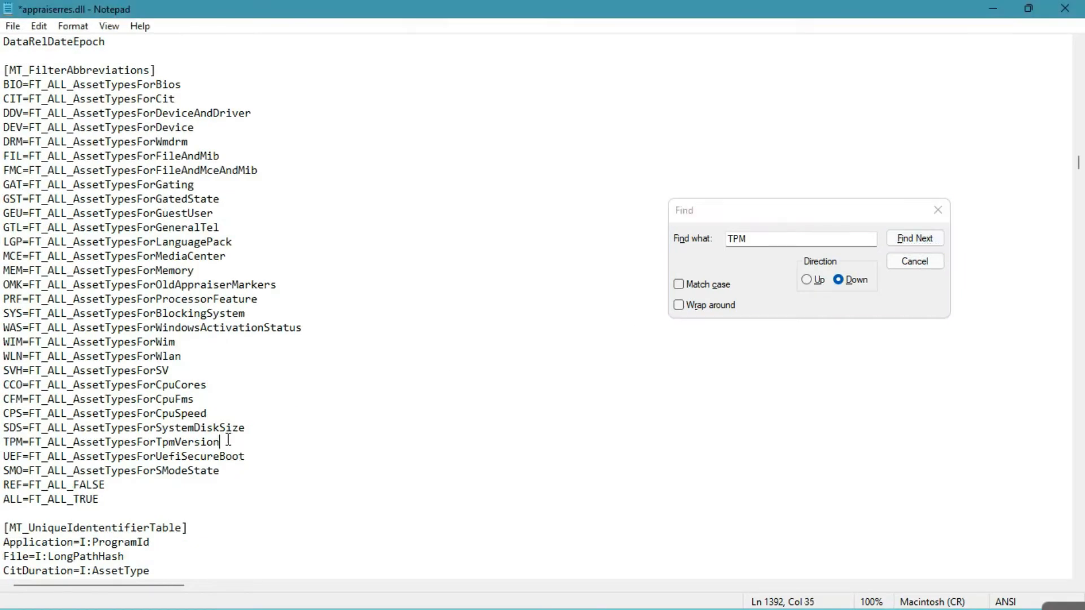
{"action": "left_click", "coordinate": [915, 238]}
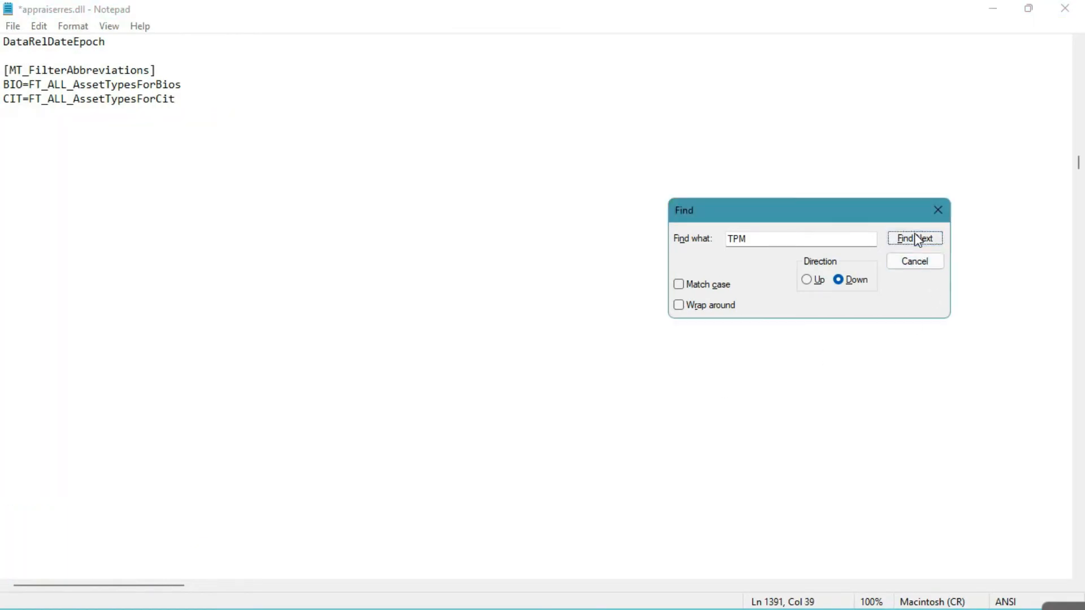
{"action": "left_click", "coordinate": [915, 237]}
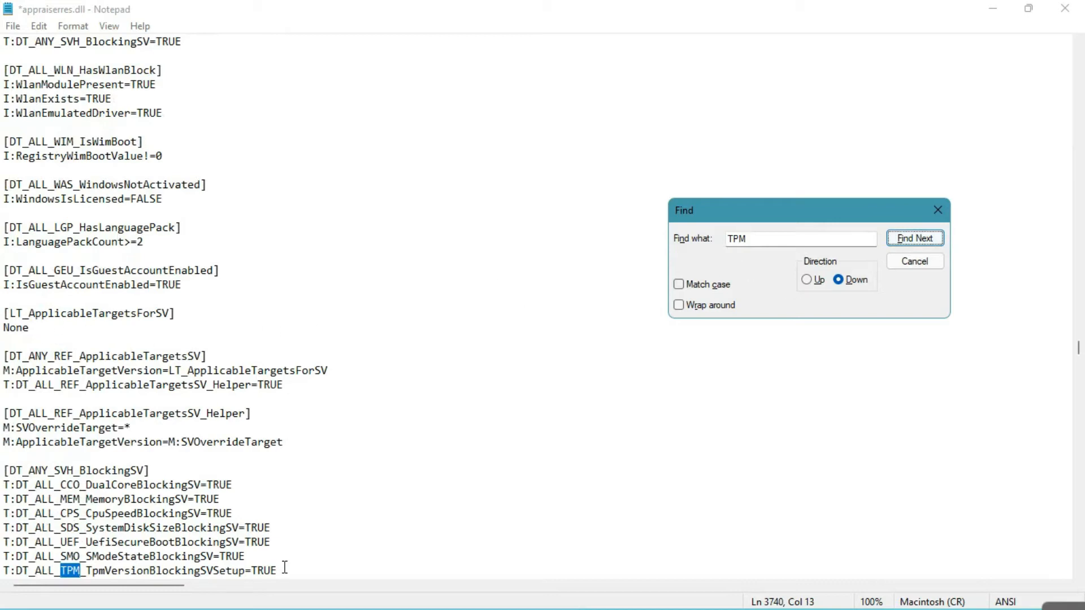
{"action": "left_click", "coordinate": [914, 238]}
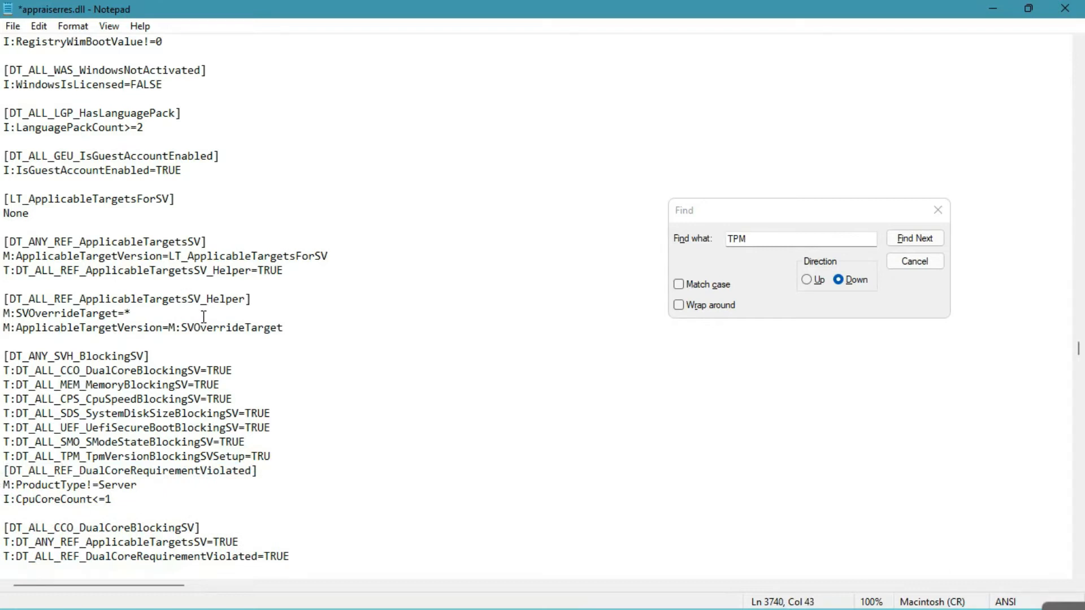
{"action": "left_click", "coordinate": [915, 238]}
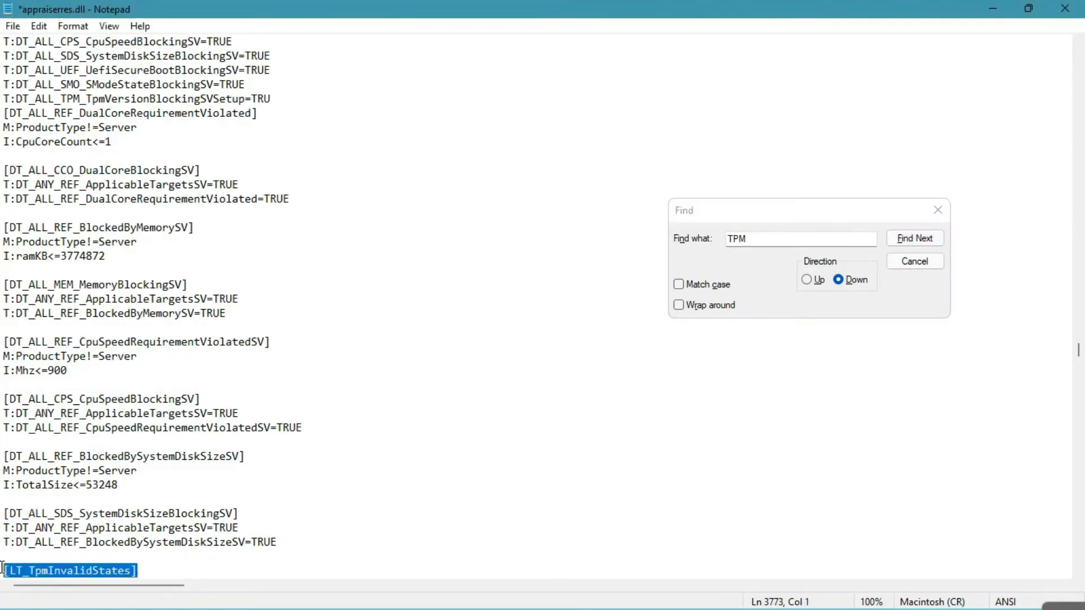
{"action": "left_click", "coordinate": [915, 238]}
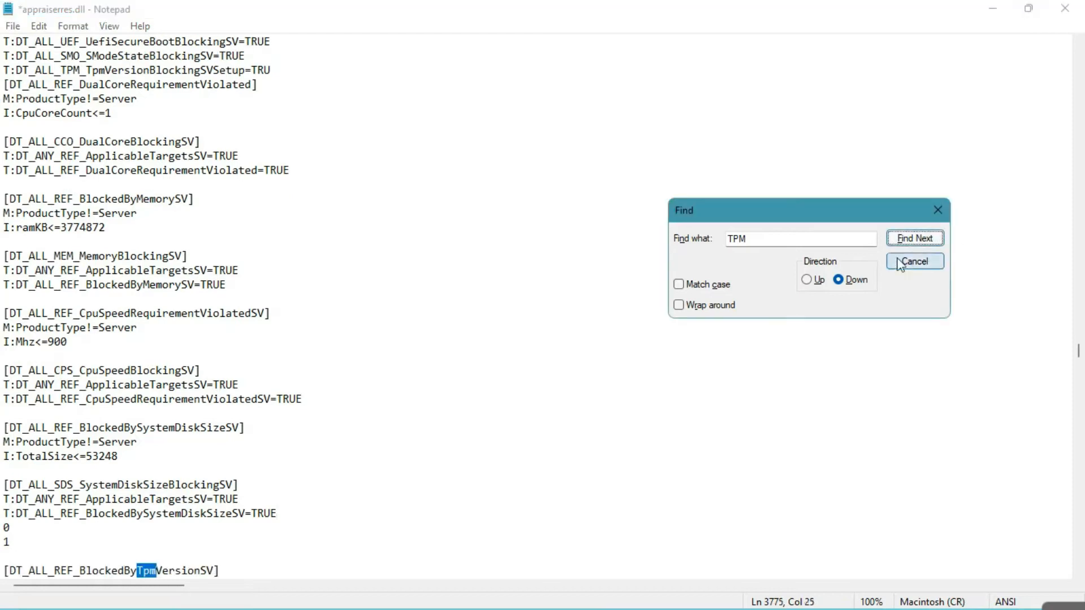
Delete the TPM version sections, Tpm marker and leftover blocking line, confirming no TPM remains.
{"action": "left_click", "coordinate": [915, 238]}
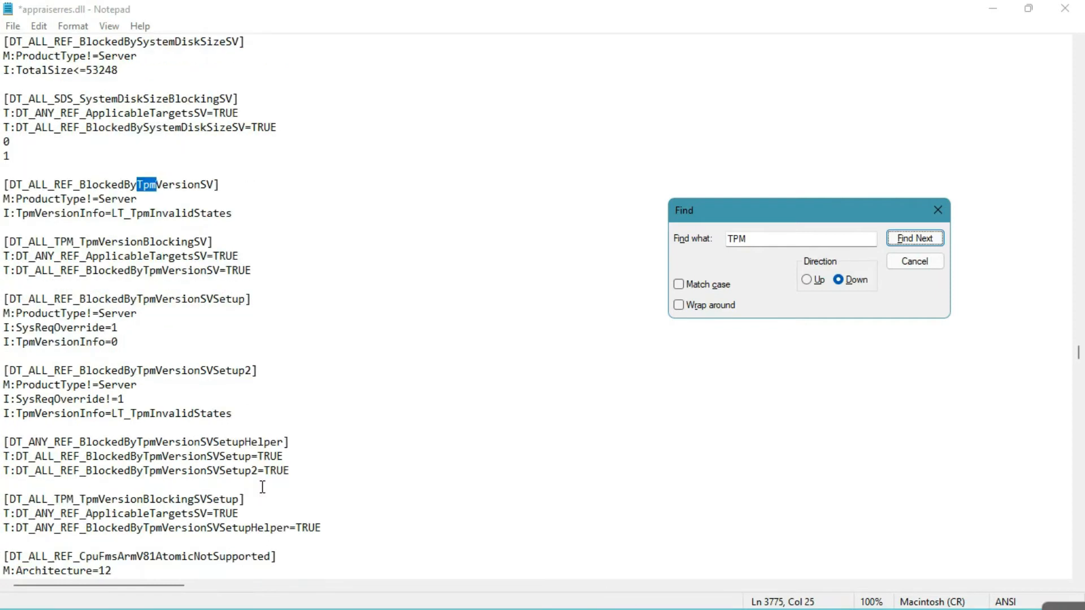
{"action": "left_click", "coordinate": [915, 238]}
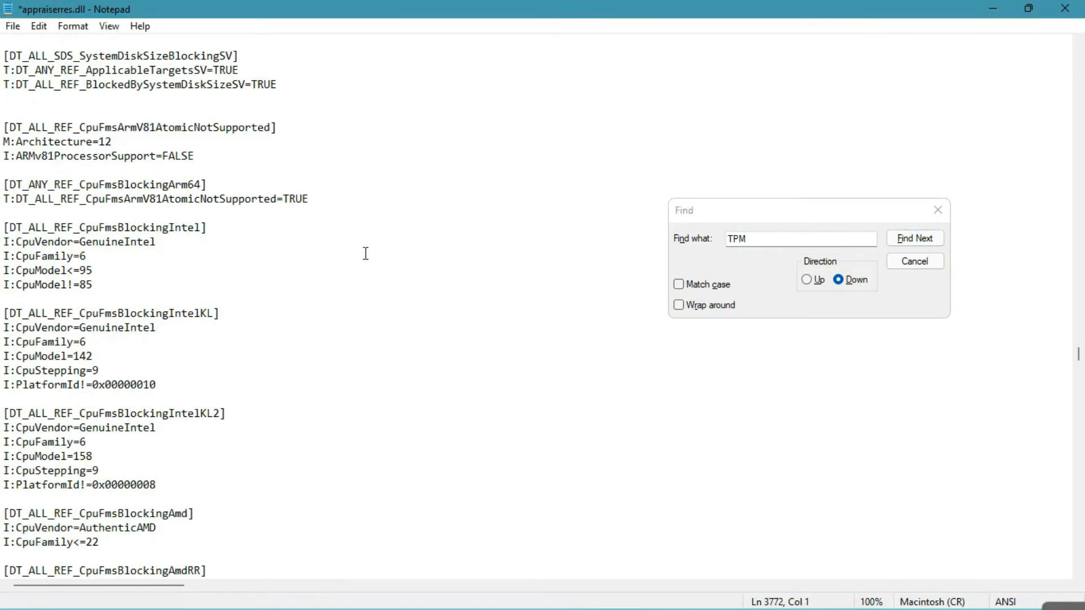
{"action": "left_click", "coordinate": [914, 238]}
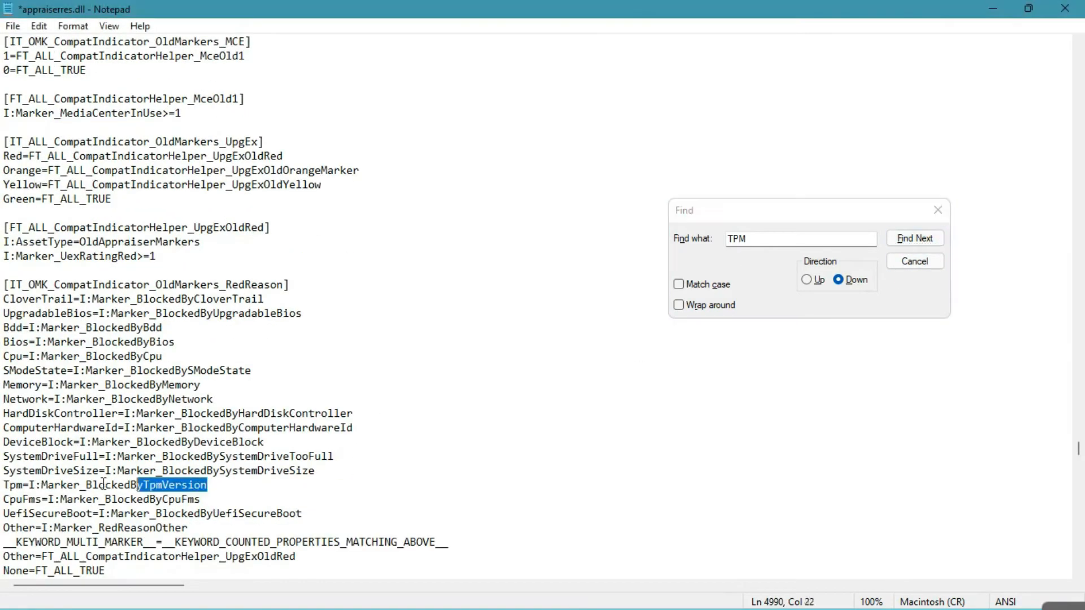
{"action": "left_click", "coordinate": [914, 238]}
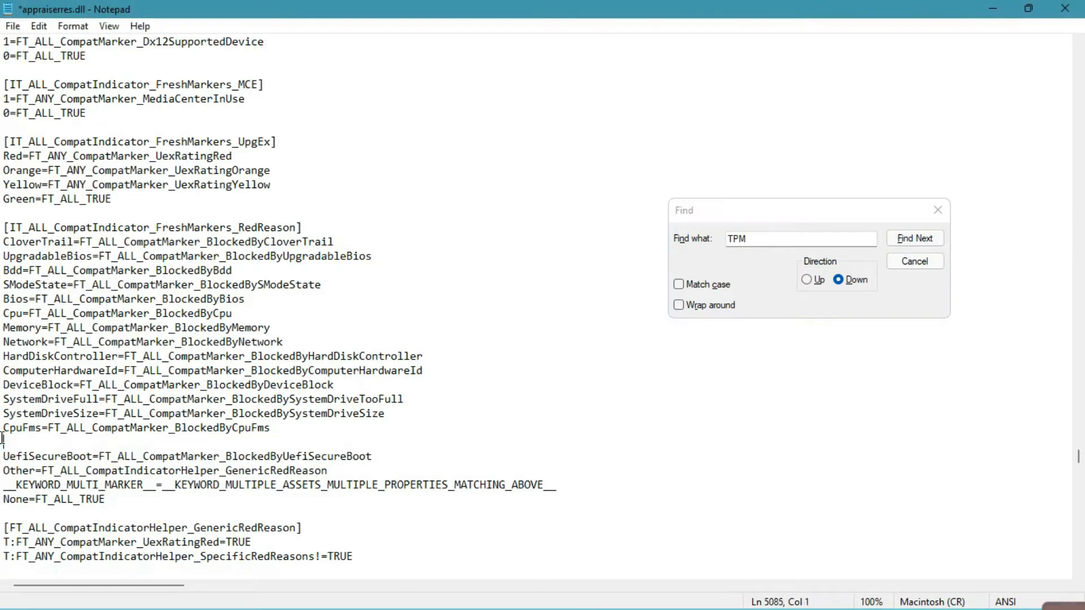
{"action": "left_click", "coordinate": [914, 238]}
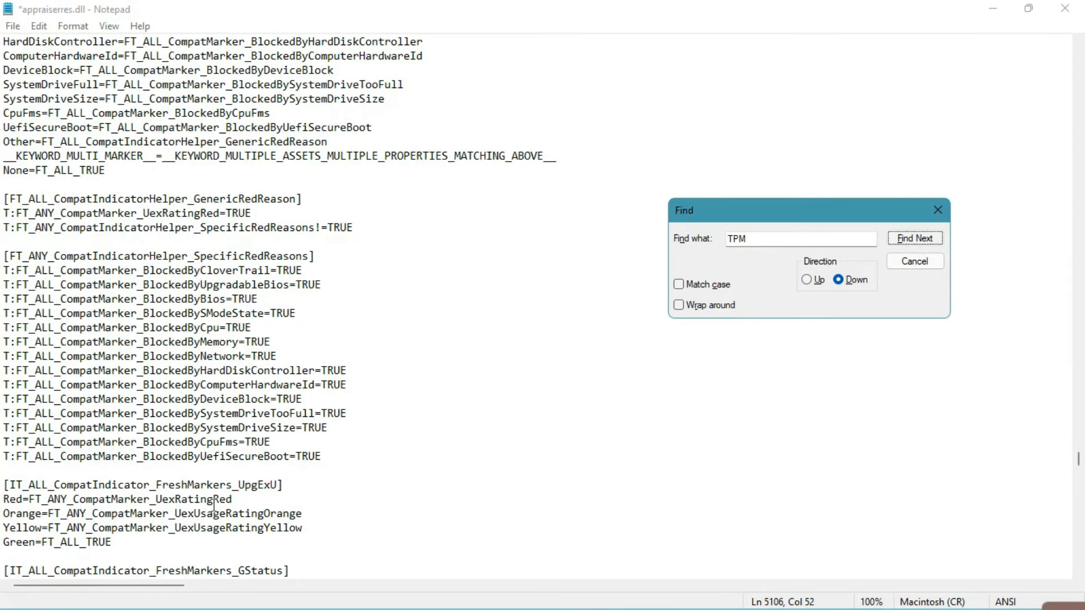
{"action": "left_click", "coordinate": [915, 238]}
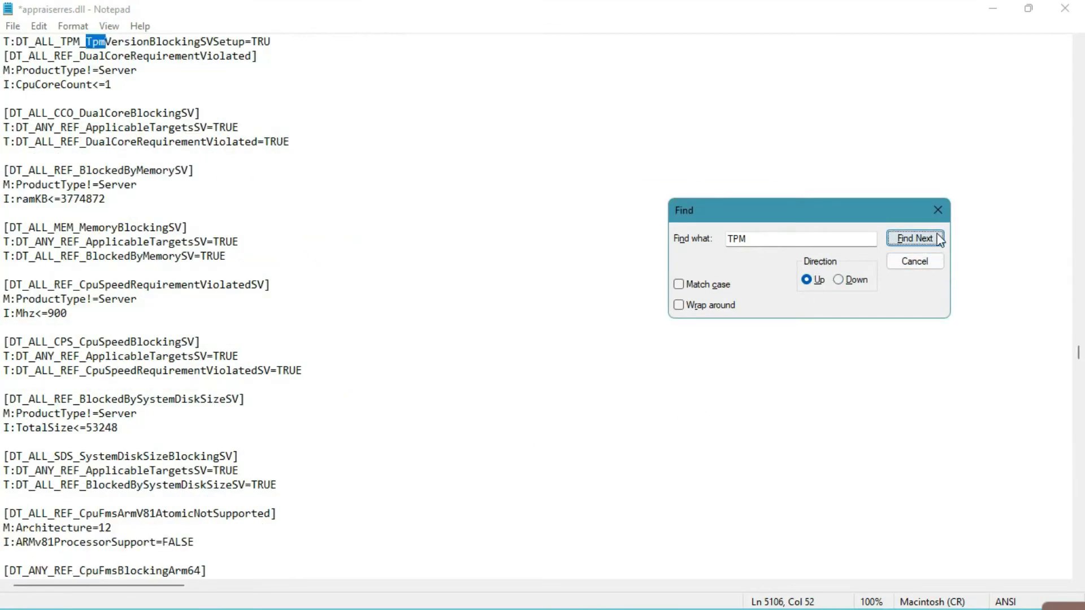
{"action": "left_click", "coordinate": [914, 238]}
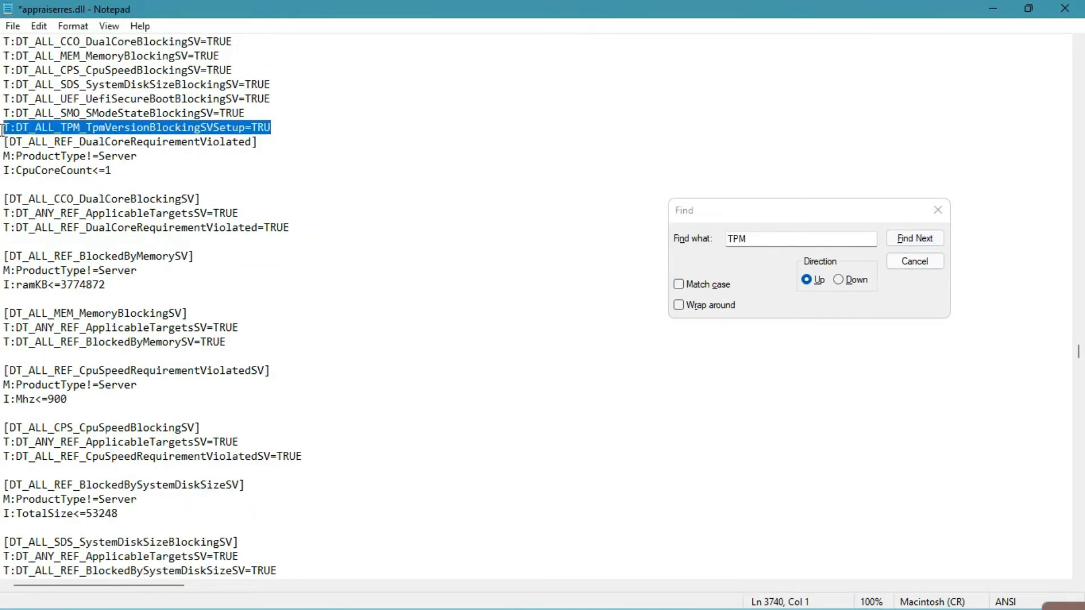
{"action": "left_click", "coordinate": [838, 280]}
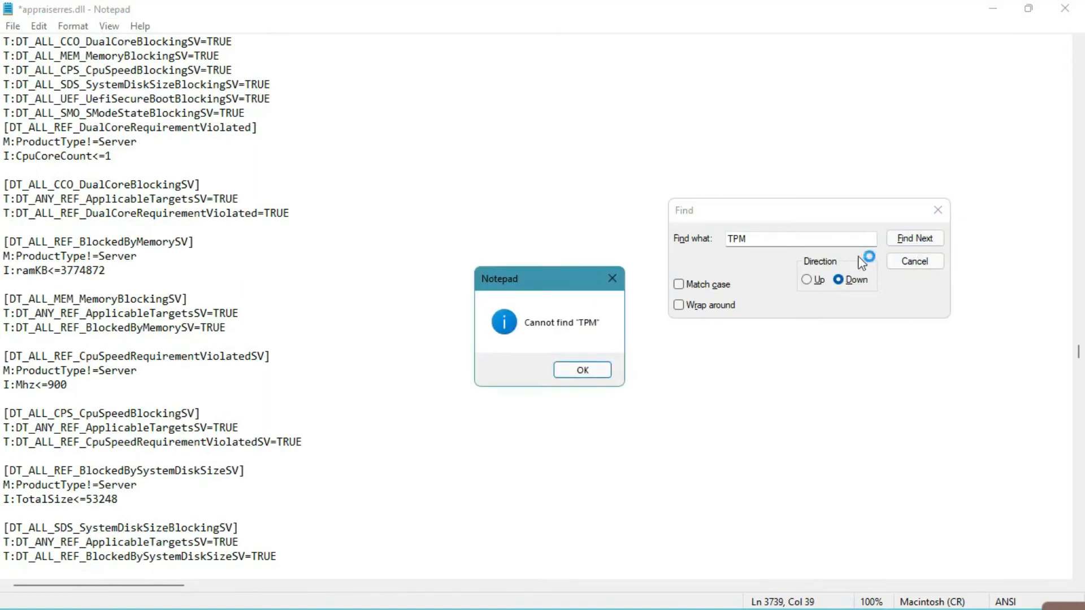
{"action": "left_click", "coordinate": [582, 370]}
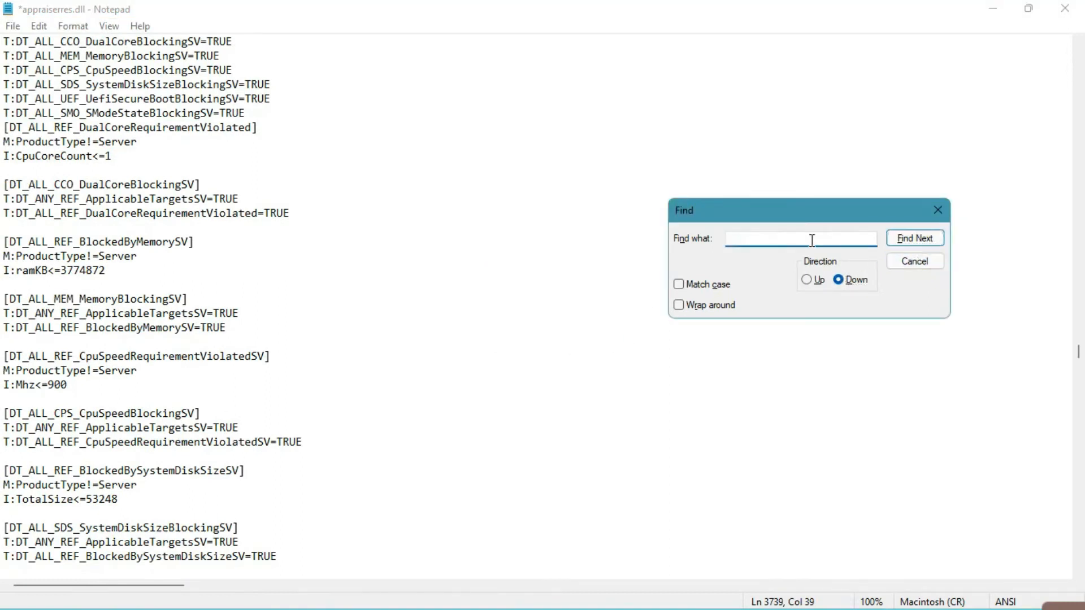
Search for UE and delete the UEFI secure boot blocking section and marker line.
{"action": "type", "text": "UE"}
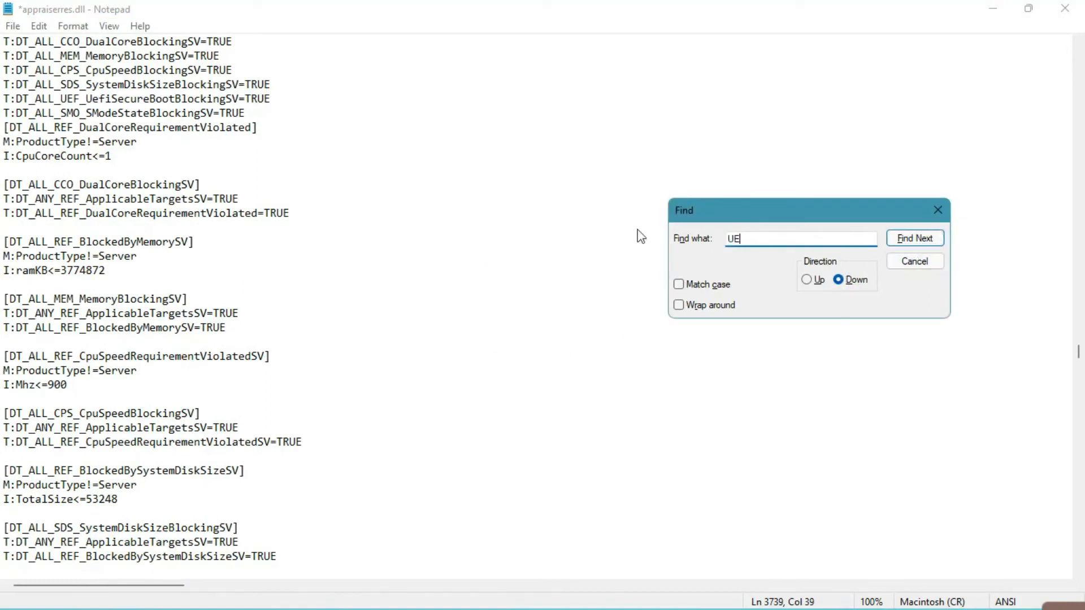
{"action": "left_click", "coordinate": [915, 237]}
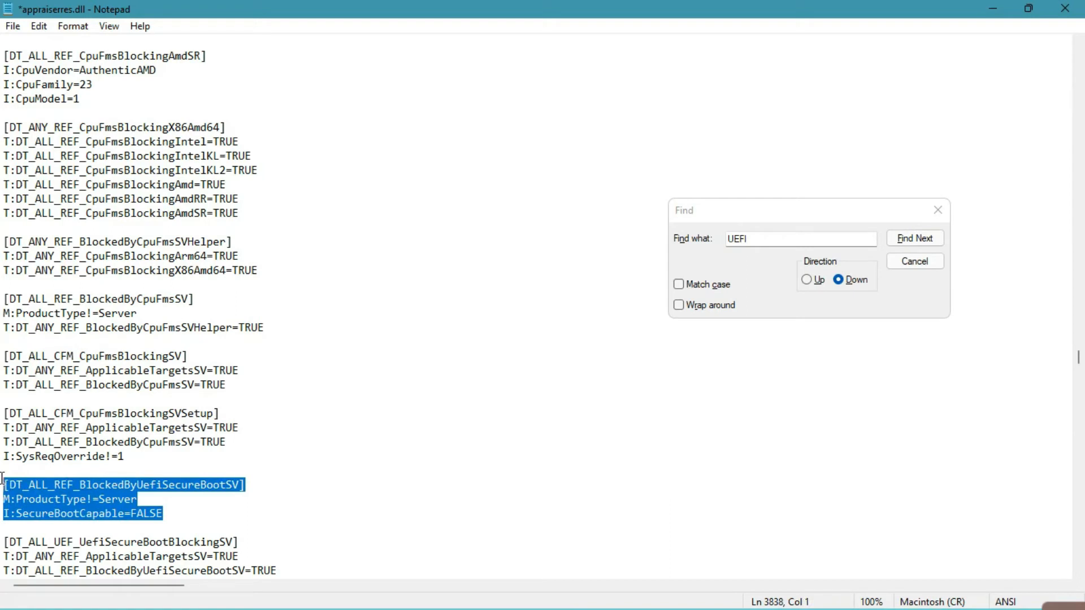
{"action": "left_click", "coordinate": [914, 238]}
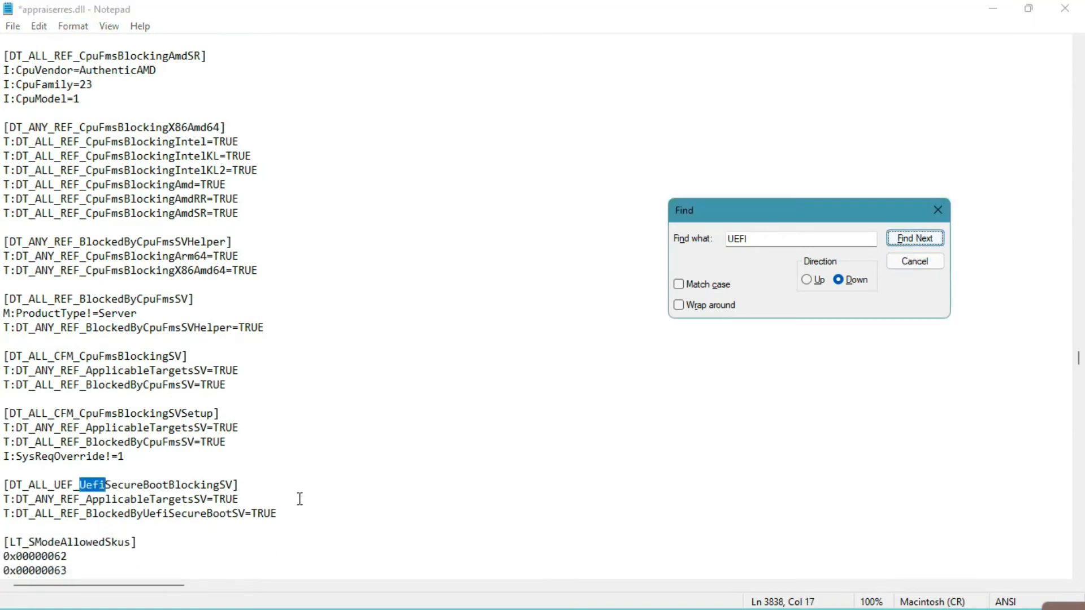
{"action": "left_click", "coordinate": [915, 238]}
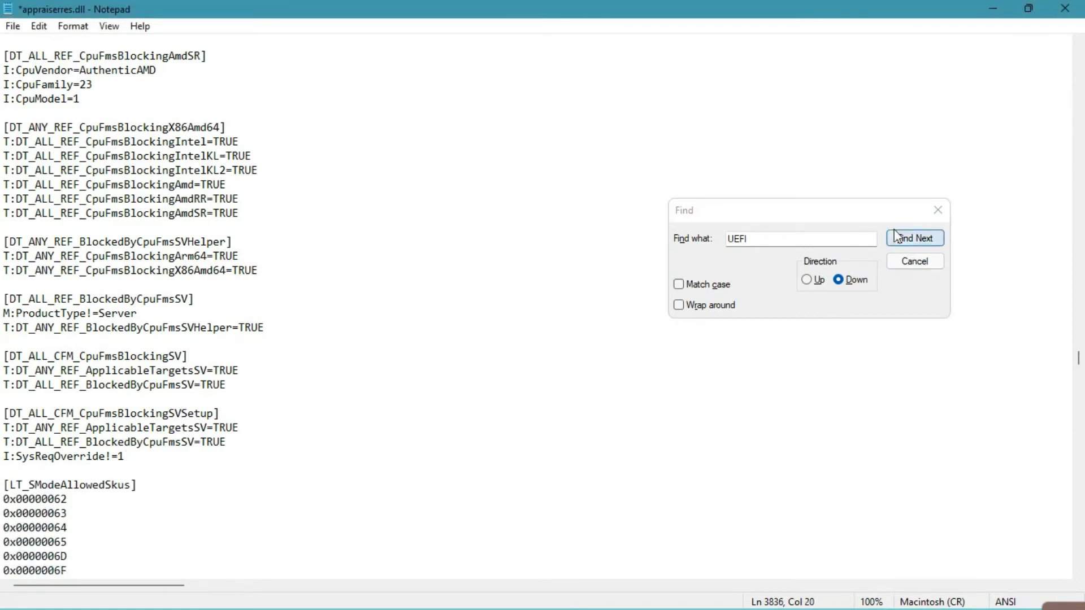
{"action": "left_click", "coordinate": [915, 238]}
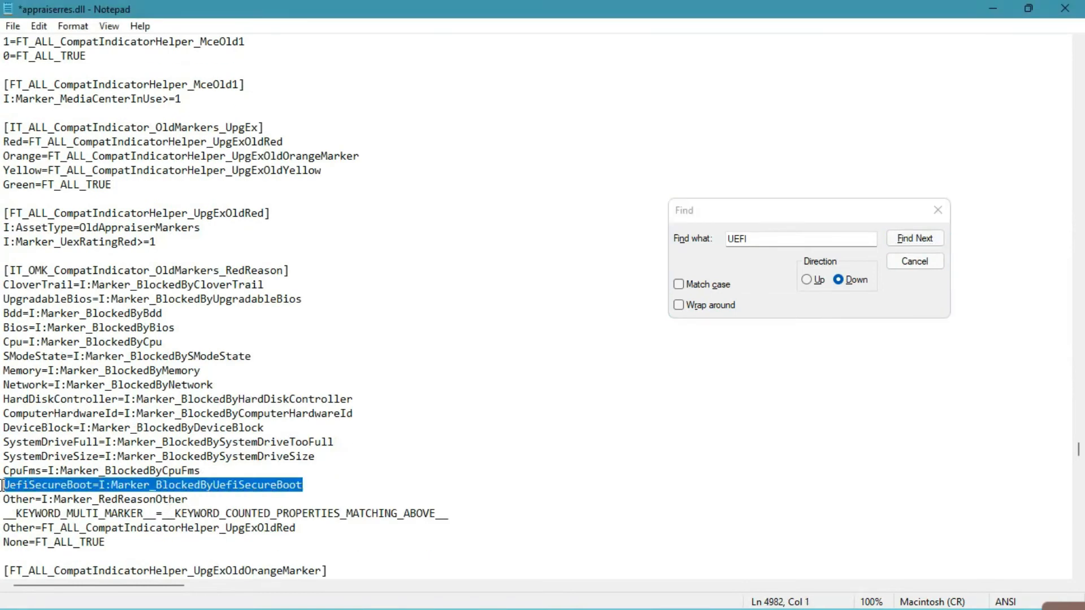
{"action": "left_click", "coordinate": [914, 238]}
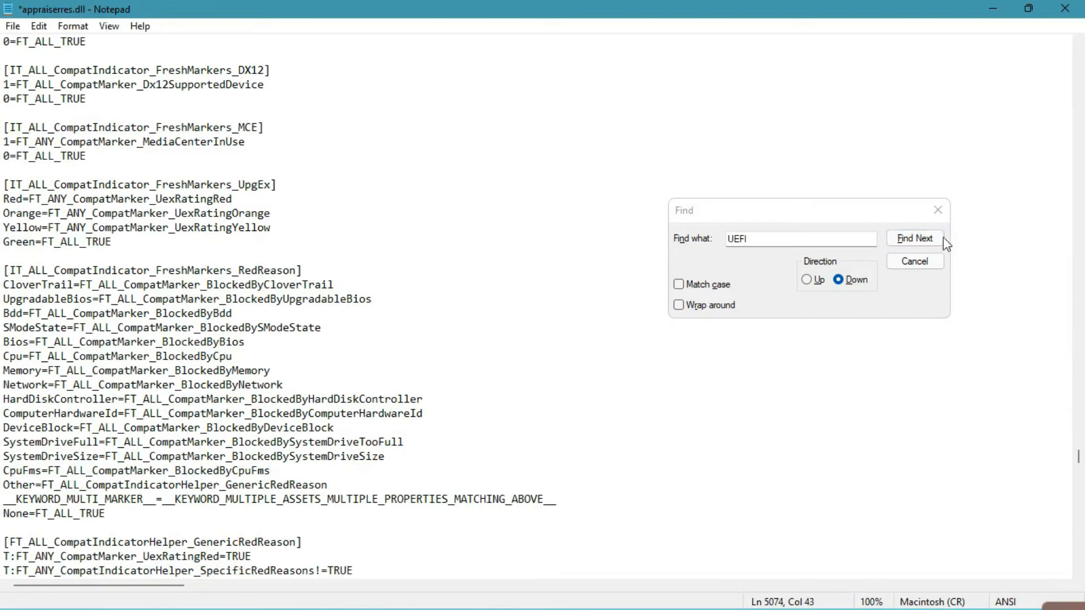
{"action": "left_click", "coordinate": [915, 238]}
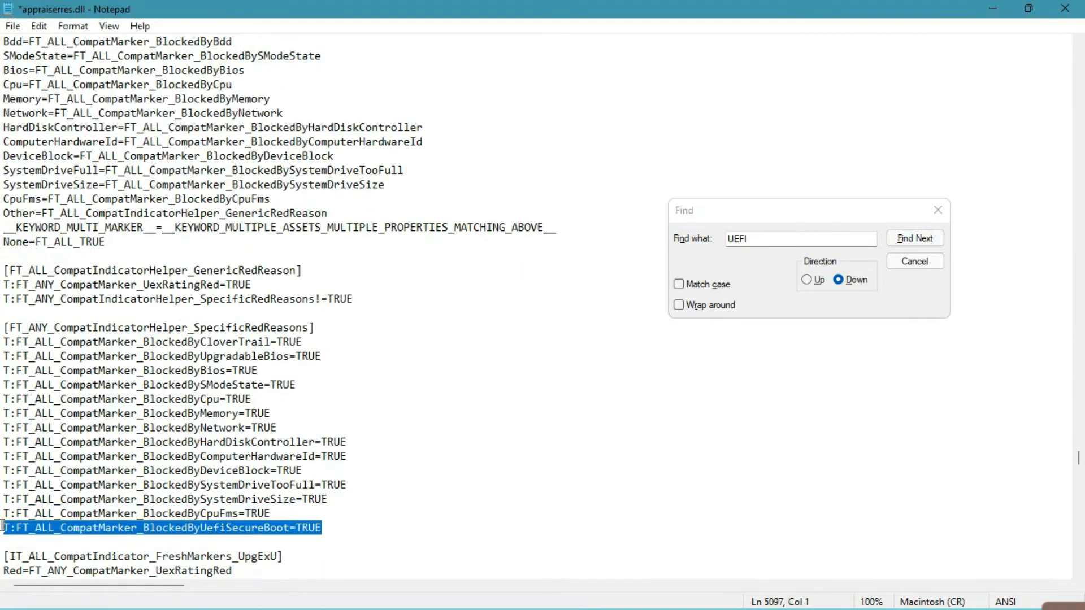
Search upward and select the UefiSecureBoot and TpmVersion asset type lines.
{"action": "left_click", "coordinate": [915, 237]}
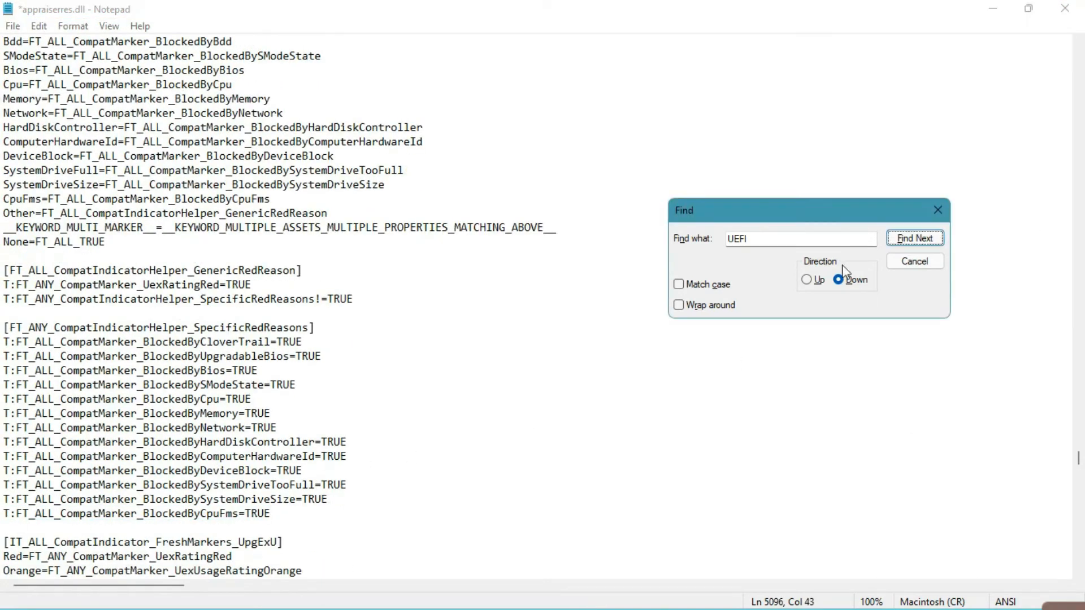
{"action": "left_click", "coordinate": [806, 279]}
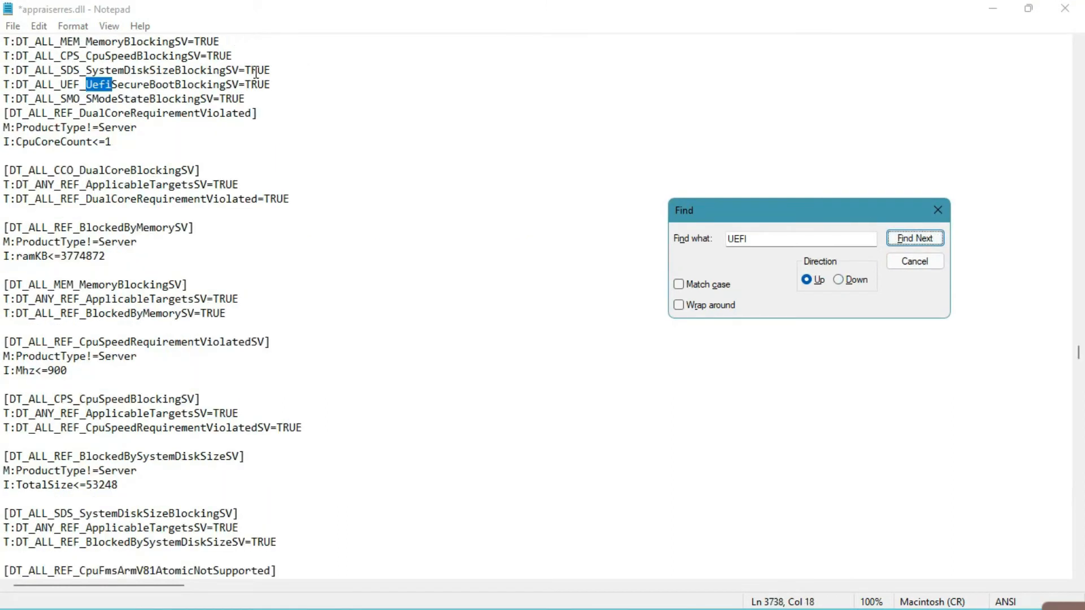
{"action": "left_click", "coordinate": [915, 238]}
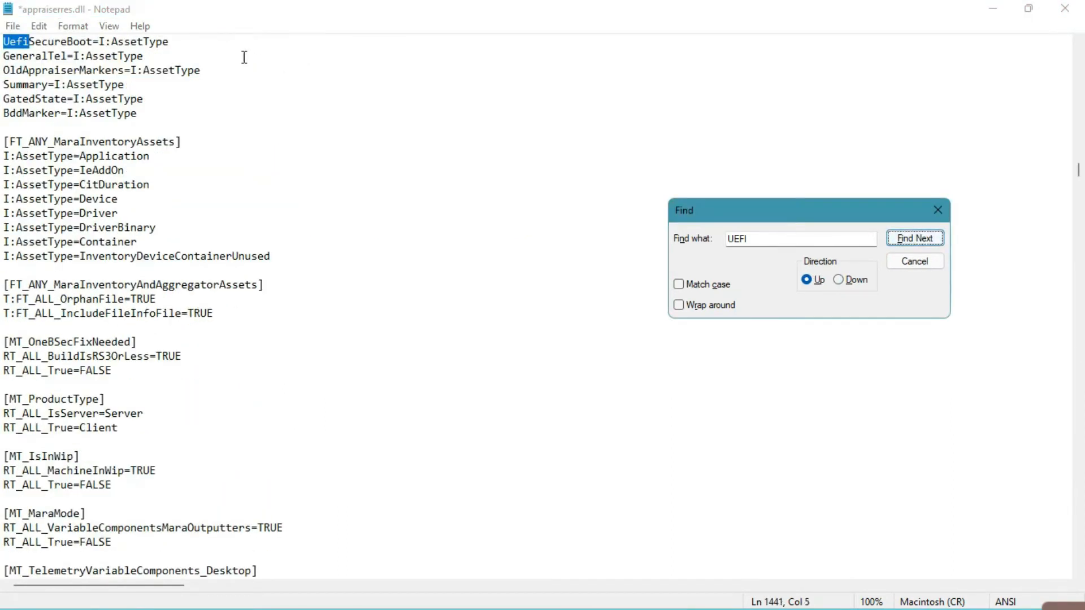
{"action": "left_click", "coordinate": [914, 238]}
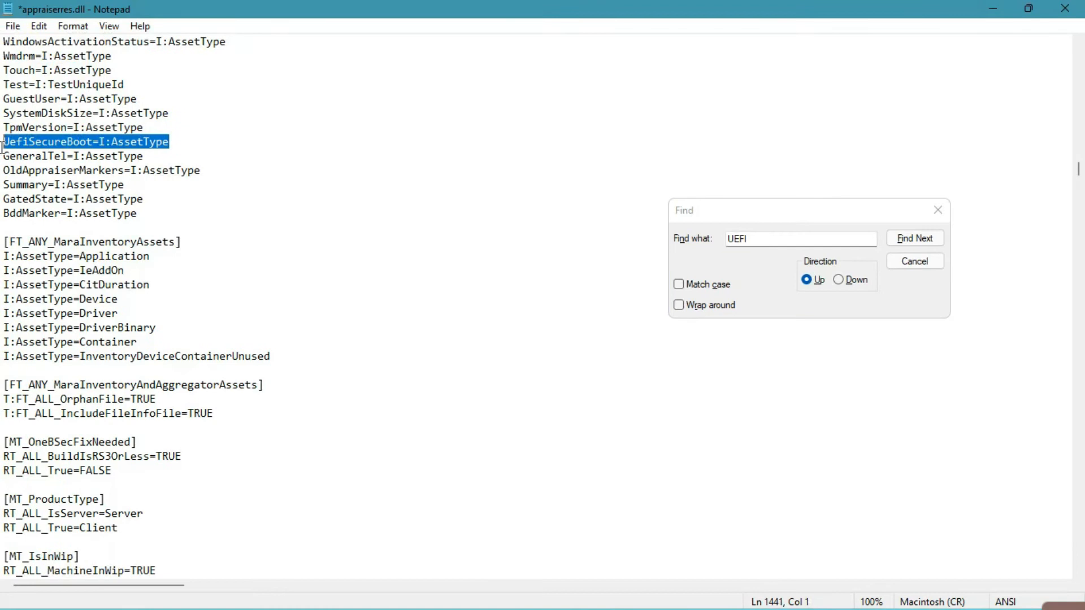
{"action": "left_click", "coordinate": [914, 238]}
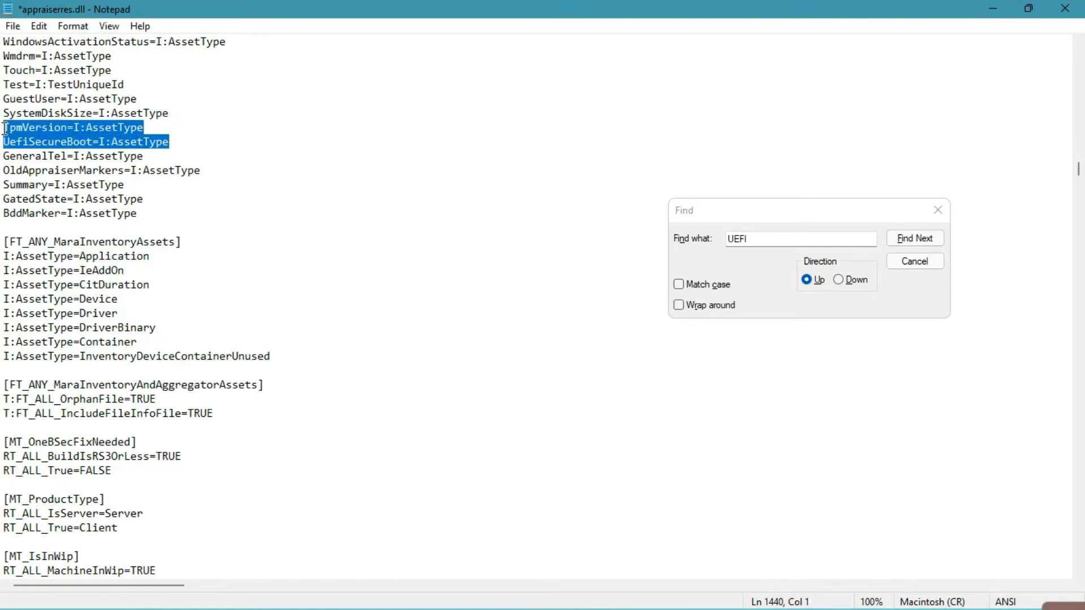
Delete the remaining UefiSecureBoot entries and asset type lines found by Find Next.
{"action": "left_click", "coordinate": [914, 238]}
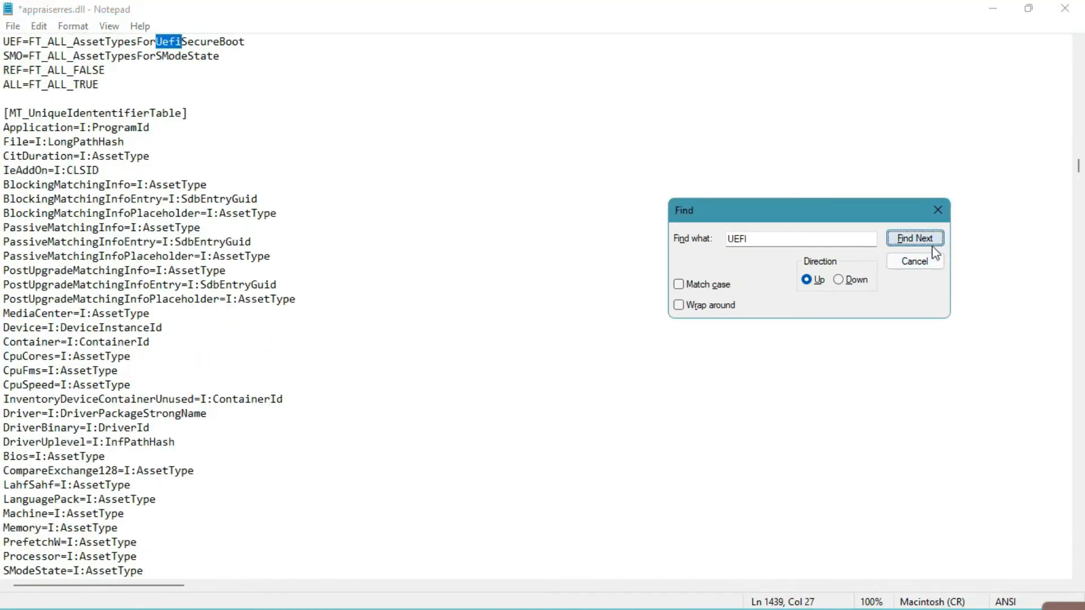
{"action": "left_click", "coordinate": [914, 238]}
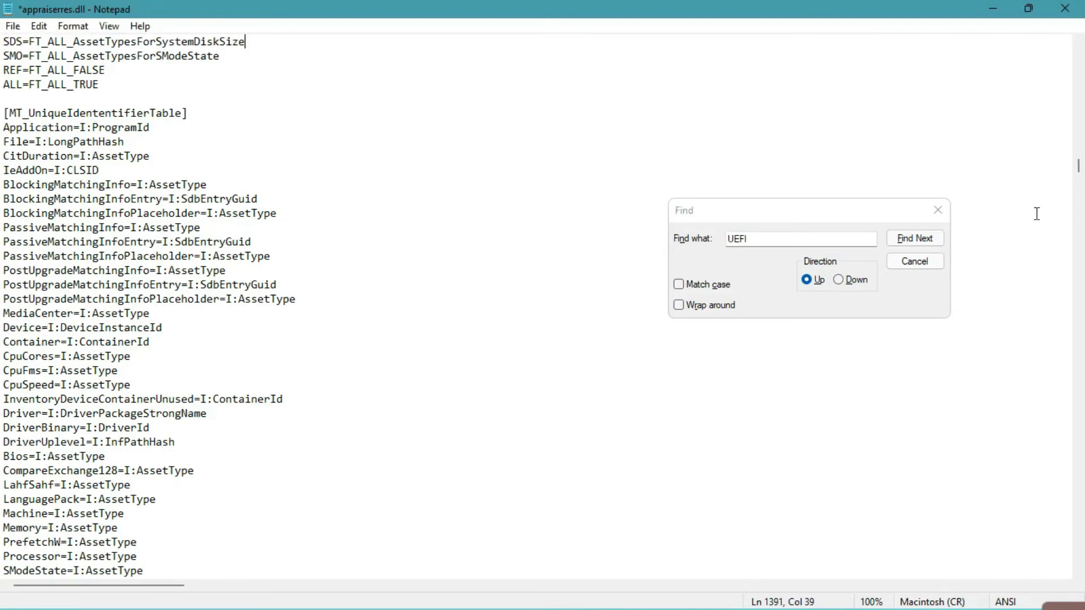
{"action": "left_click", "coordinate": [914, 239]}
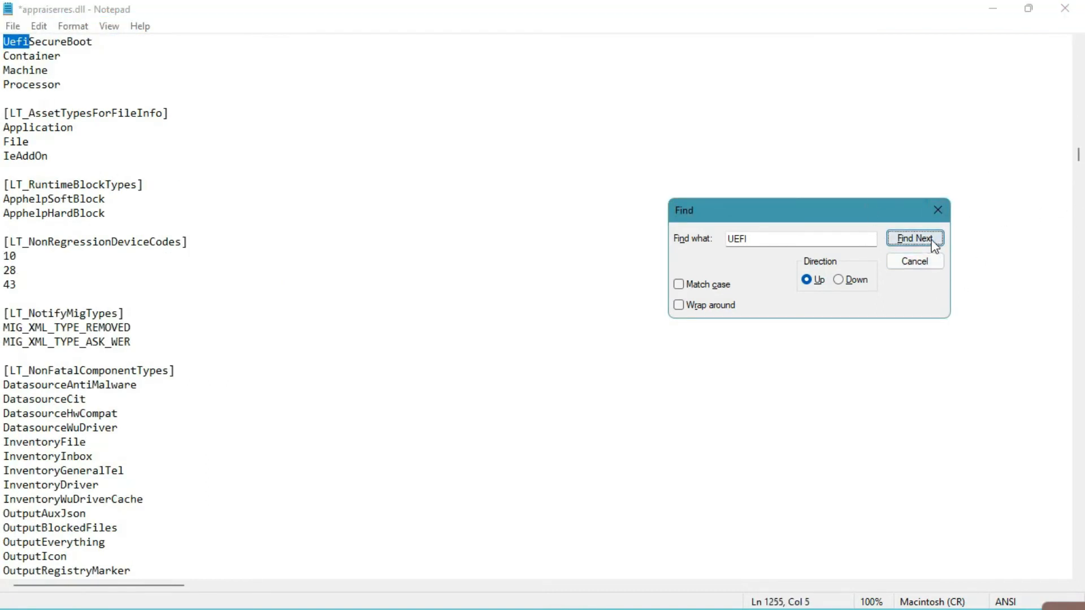
{"action": "left_click", "coordinate": [915, 239]}
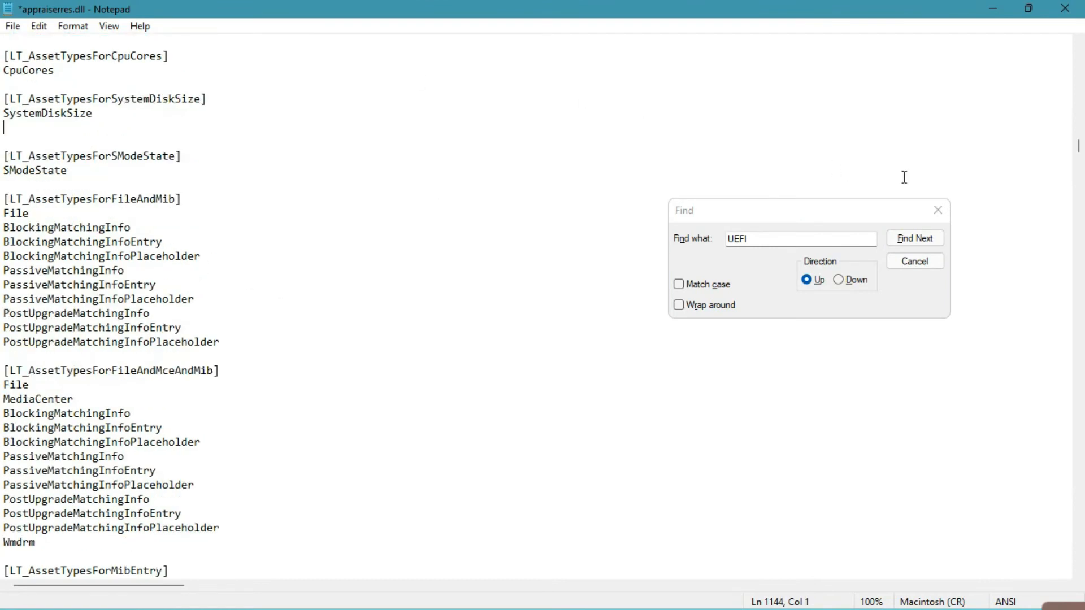
{"action": "left_click", "coordinate": [915, 238]}
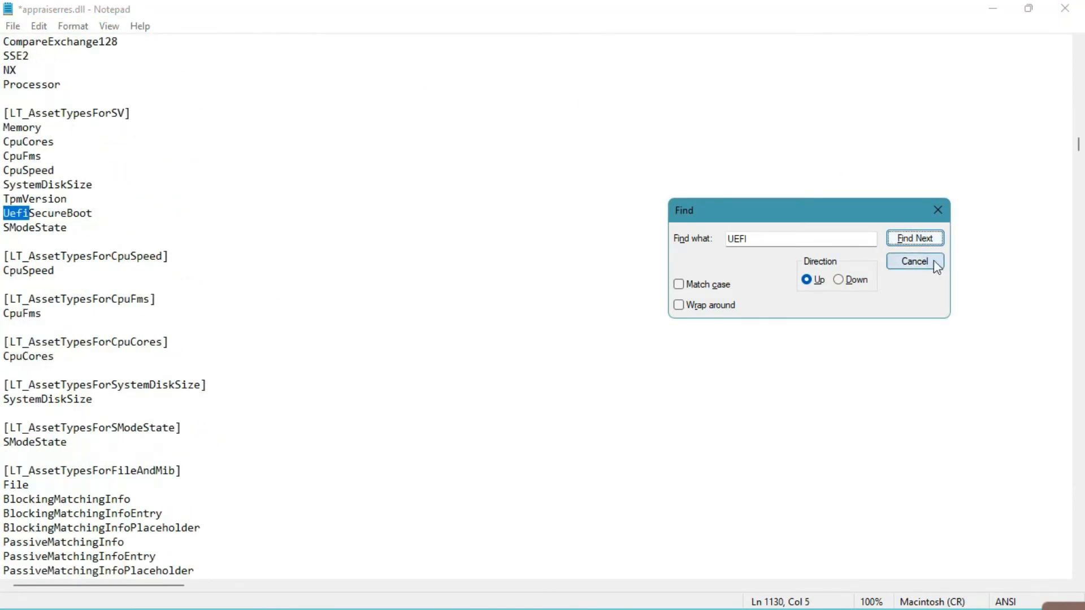
{"action": "left_click", "coordinate": [915, 238]}
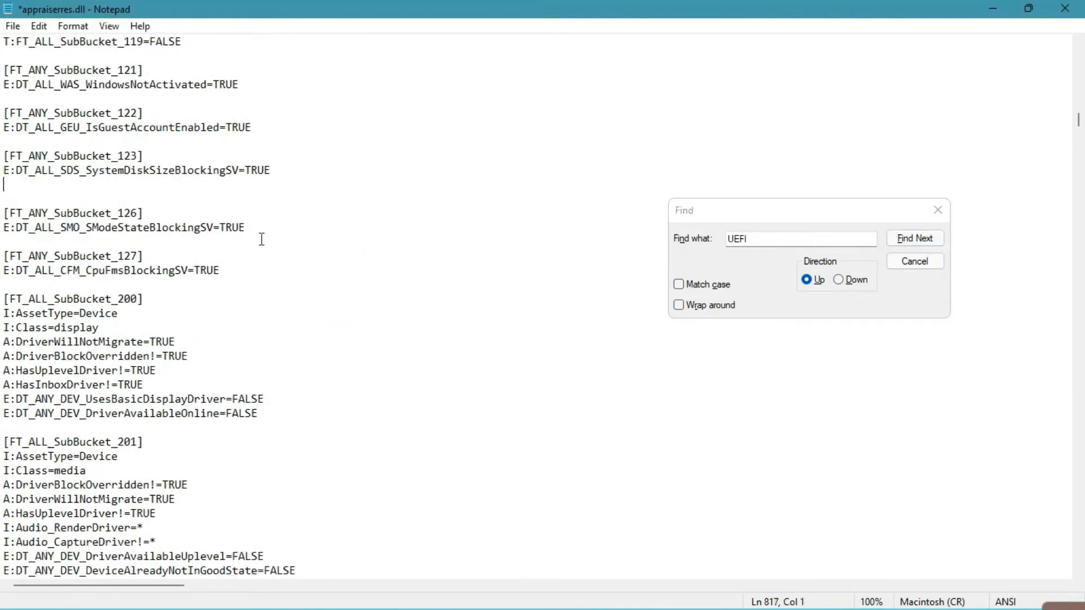
{"action": "left_click", "coordinate": [914, 238]}
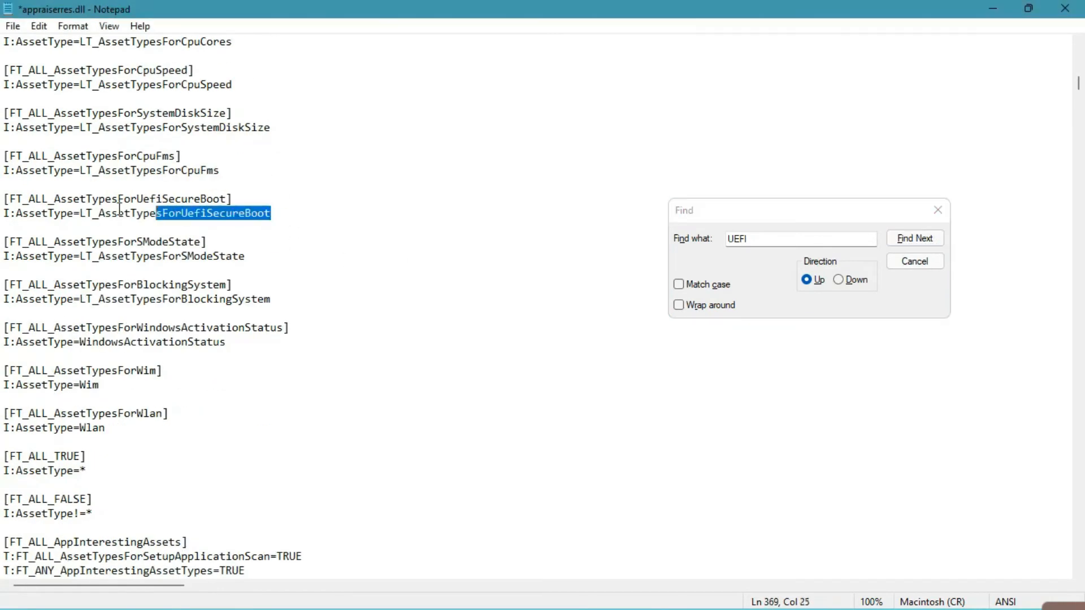
{"action": "left_click", "coordinate": [914, 237]}
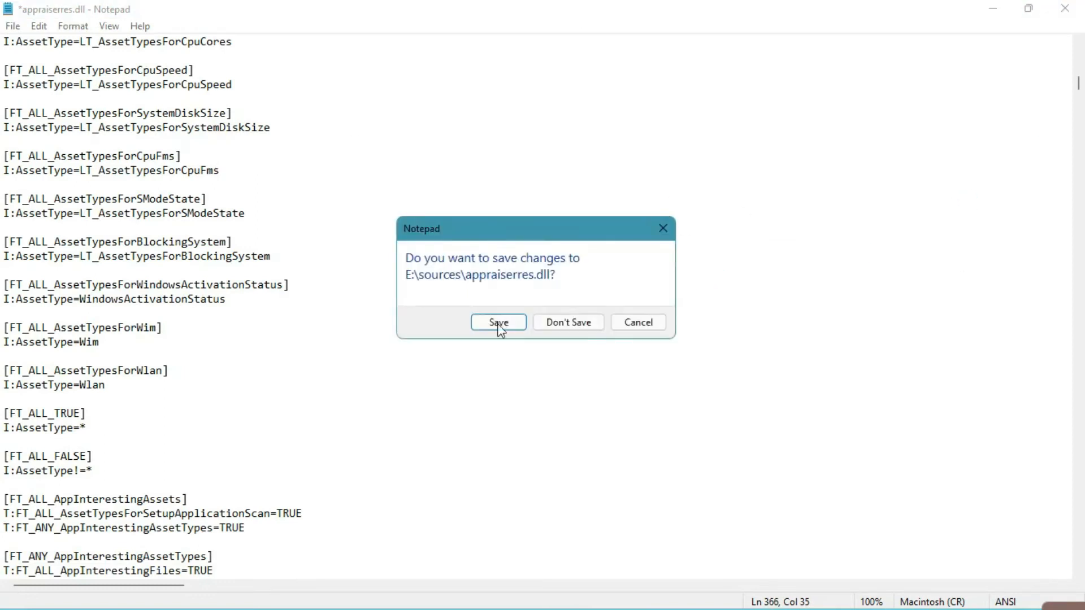
Save the edited appraiserres.dll, choosing a writable folder instead of the read-only disc.
{"action": "left_click", "coordinate": [498, 322]}
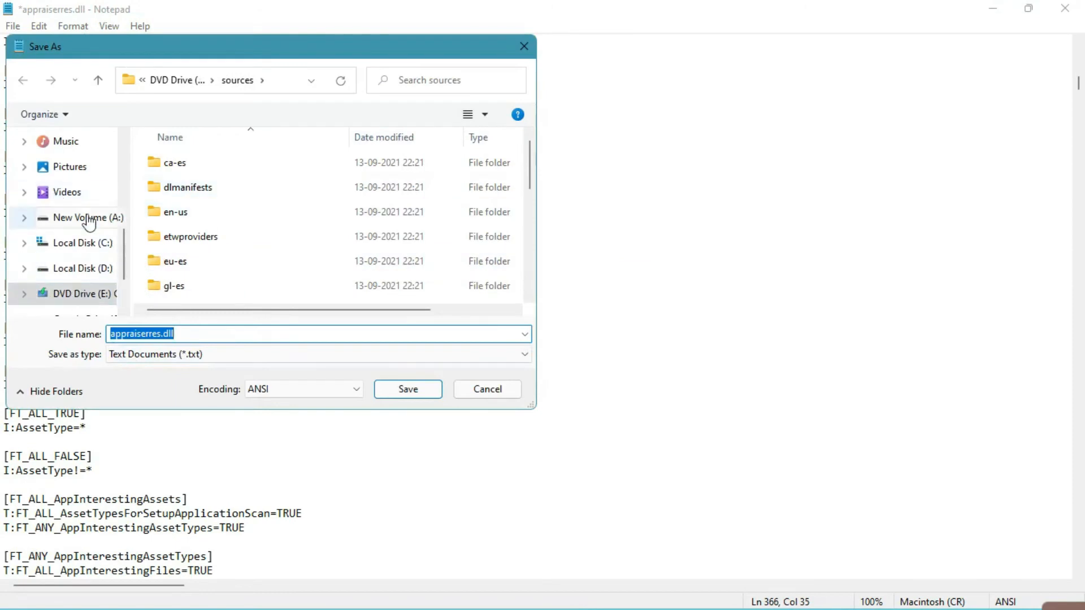
{"action": "left_click", "coordinate": [73, 141]}
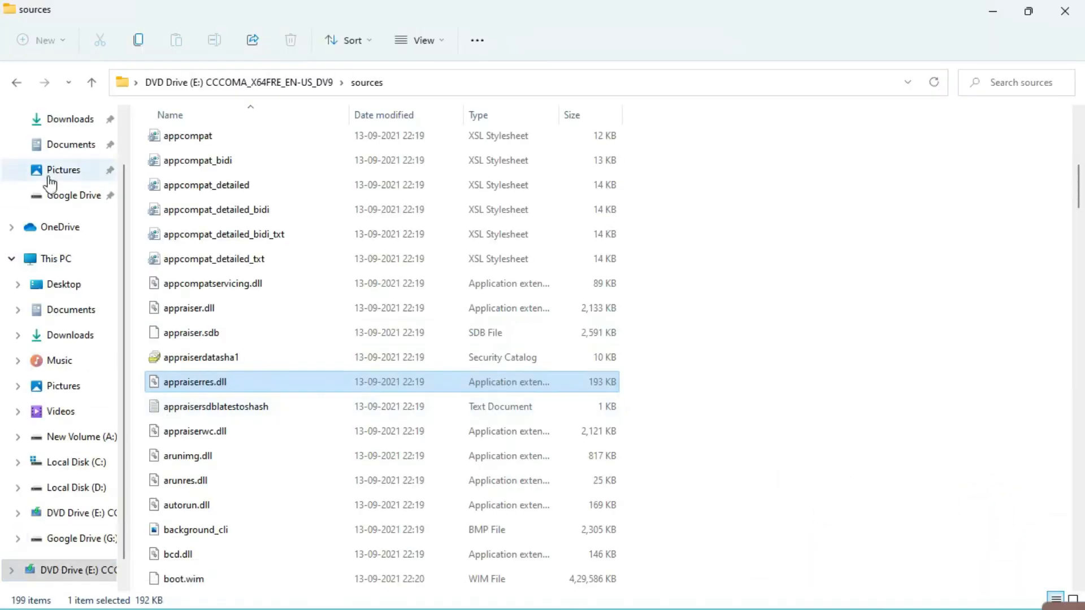
Eject DVD Drive (E:) from This PC, then go to the Downloads folder.
{"action": "left_click", "coordinate": [52, 259]}
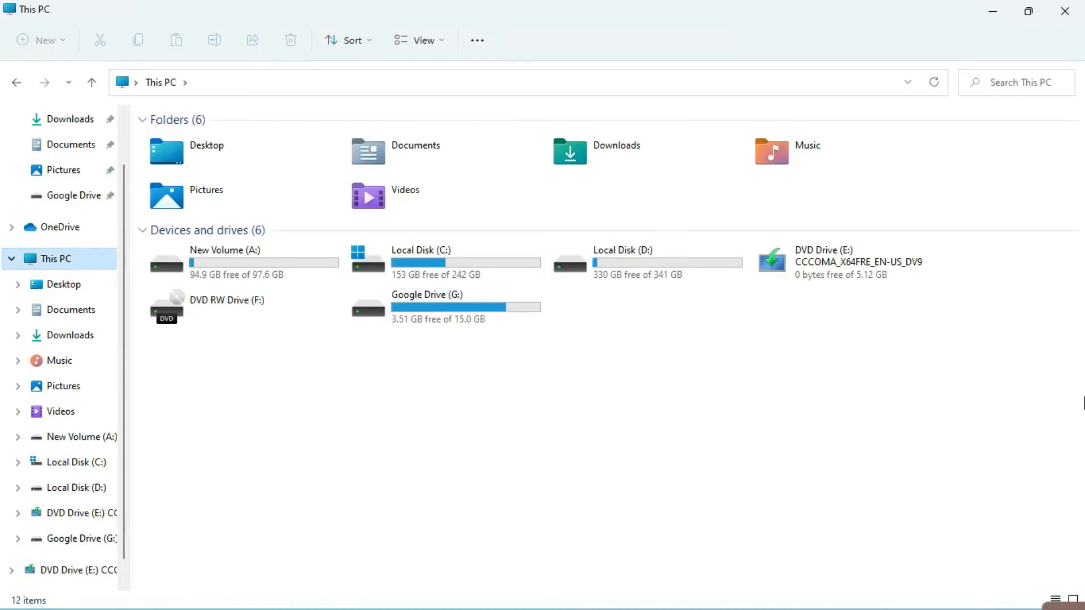
{"action": "right_click", "coordinate": [846, 259]}
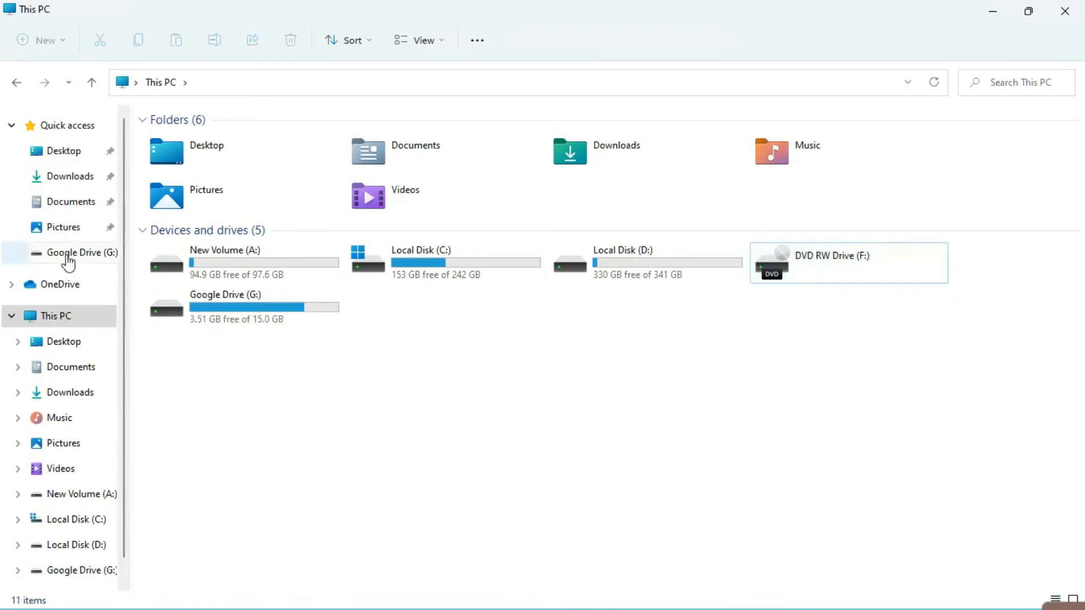
{"action": "left_click", "coordinate": [65, 176]}
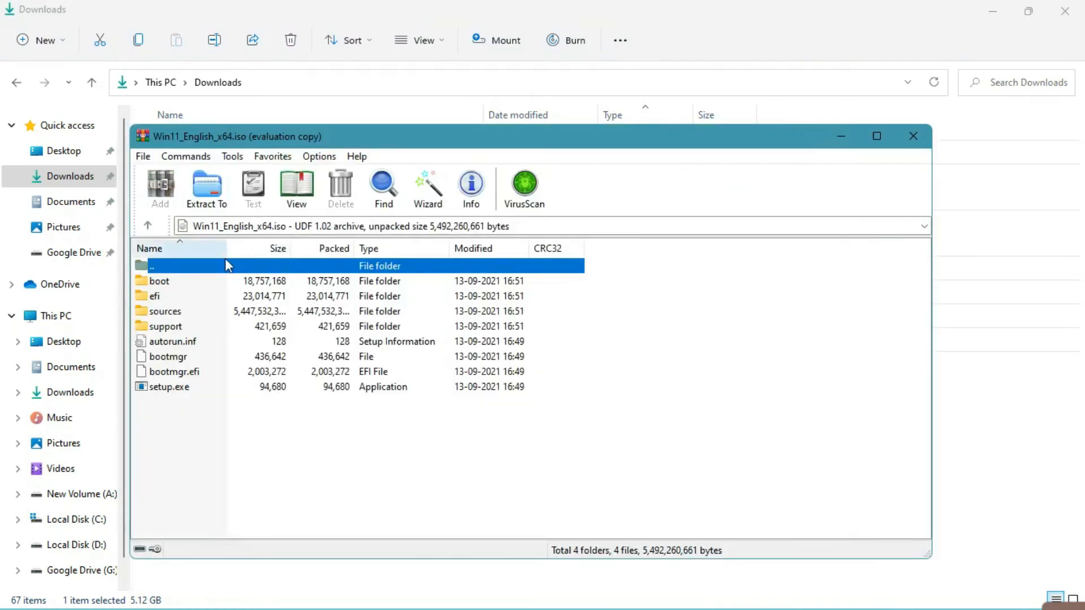
Extract the ISO with WinRAR into a new Win11_English_x64 folder under Downloads.
{"action": "left_click", "coordinate": [206, 186]}
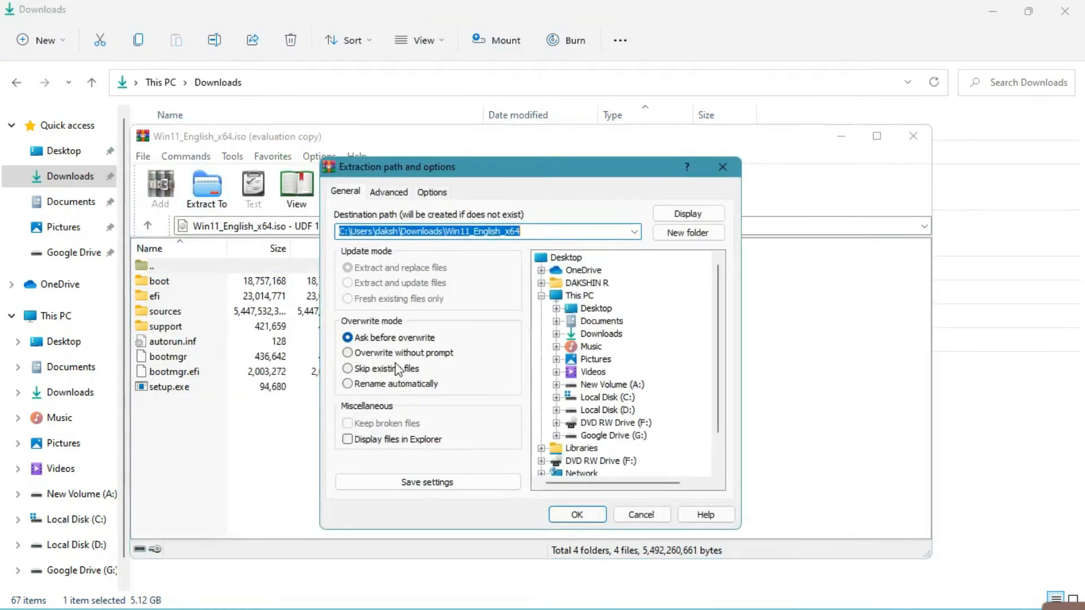
{"action": "left_click", "coordinate": [601, 334]}
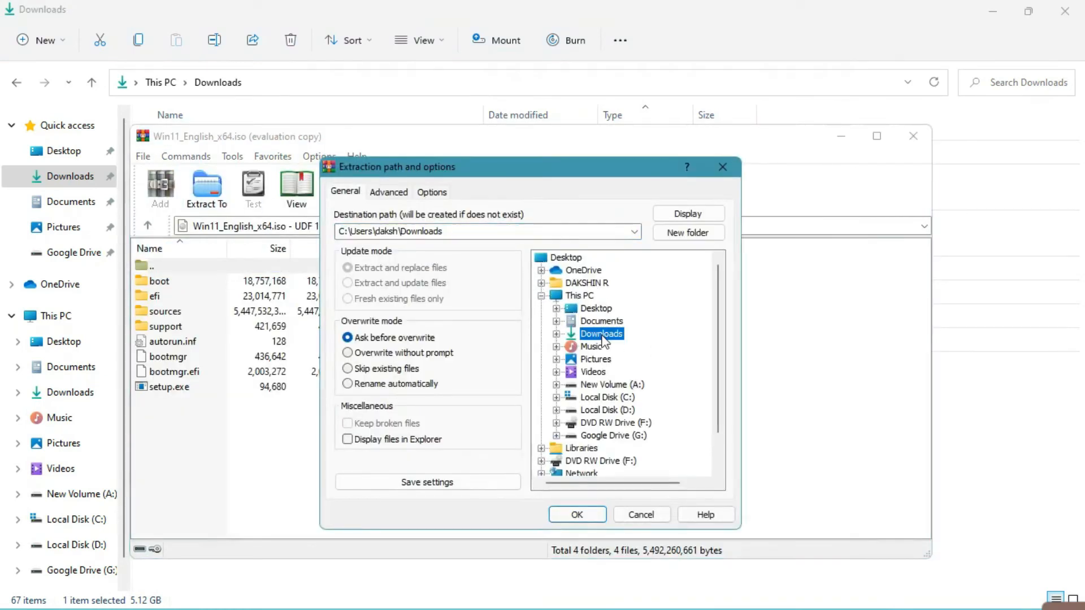
{"action": "mouse_move", "coordinate": [573, 335]}
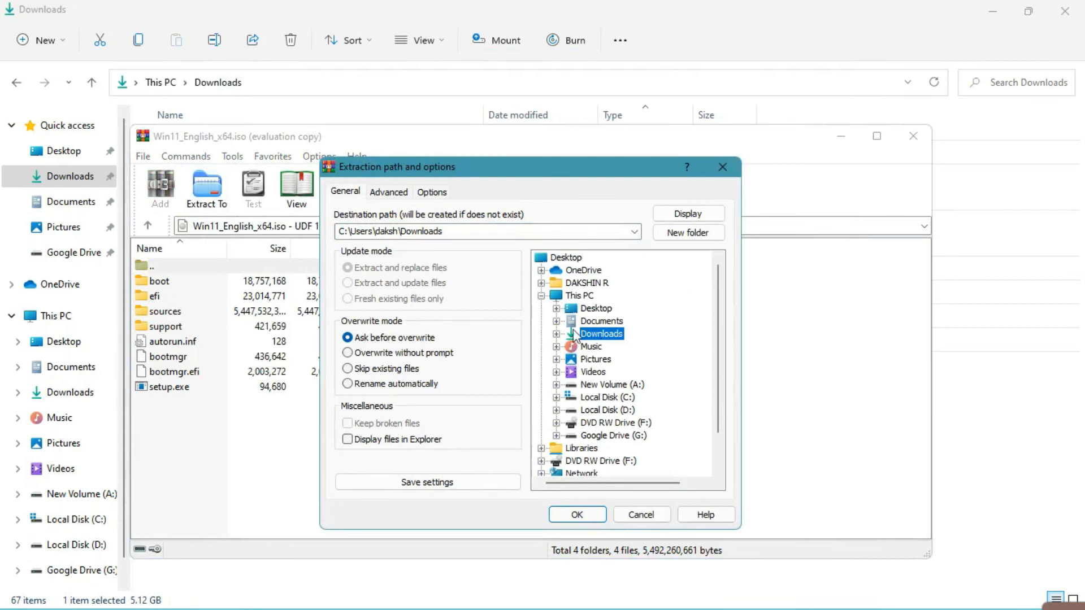
{"action": "left_click", "coordinate": [687, 232]}
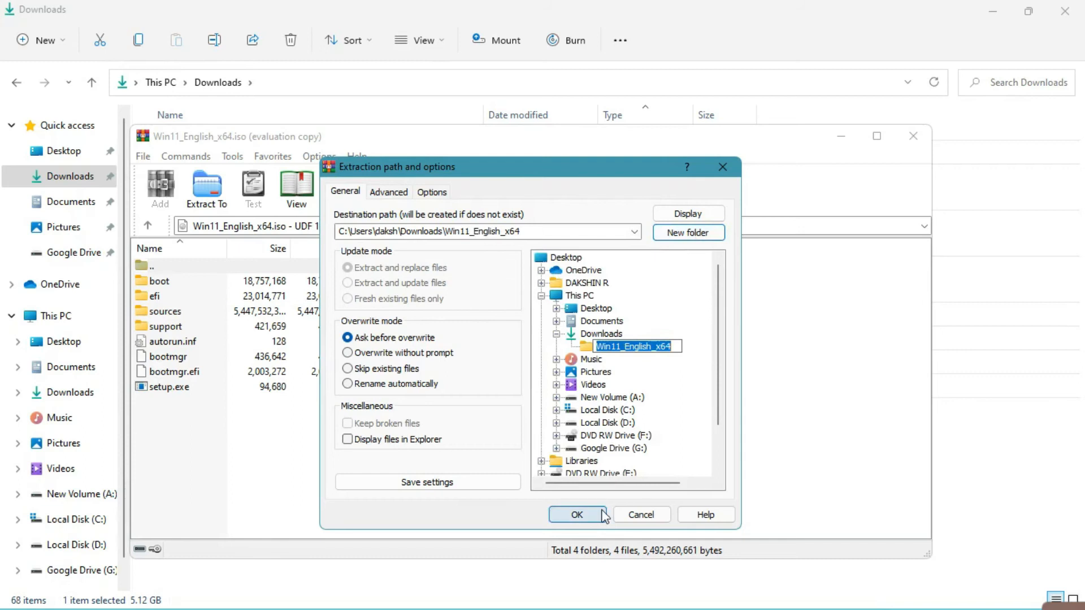
{"action": "left_click", "coordinate": [578, 515]}
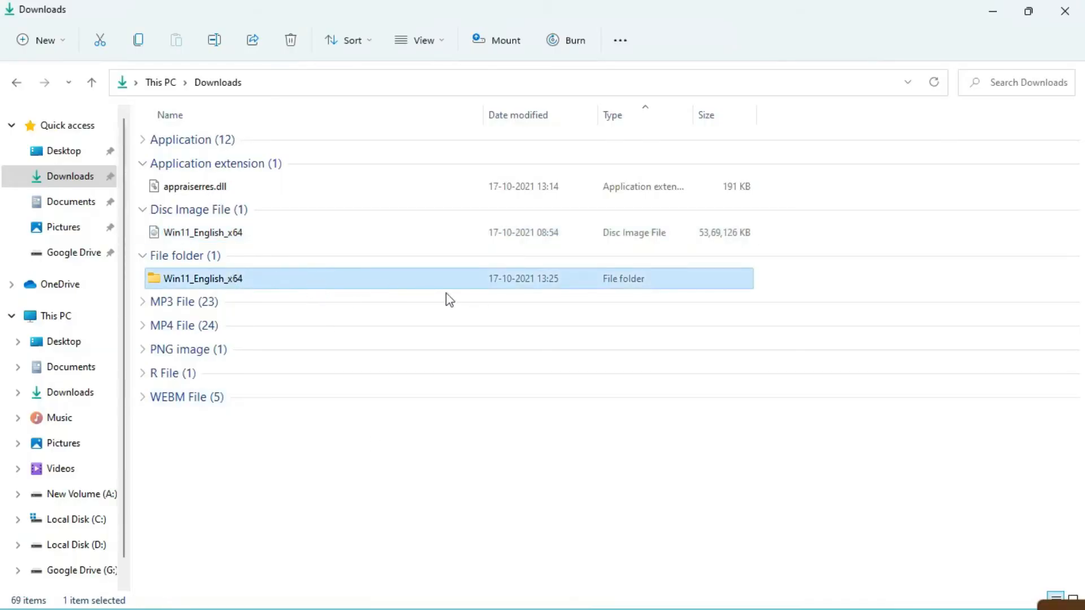
Overwrite the original appraiserres.dll in Win11_English_x64\sources with the edited Downloads copy.
{"action": "left_click", "coordinate": [194, 186]}
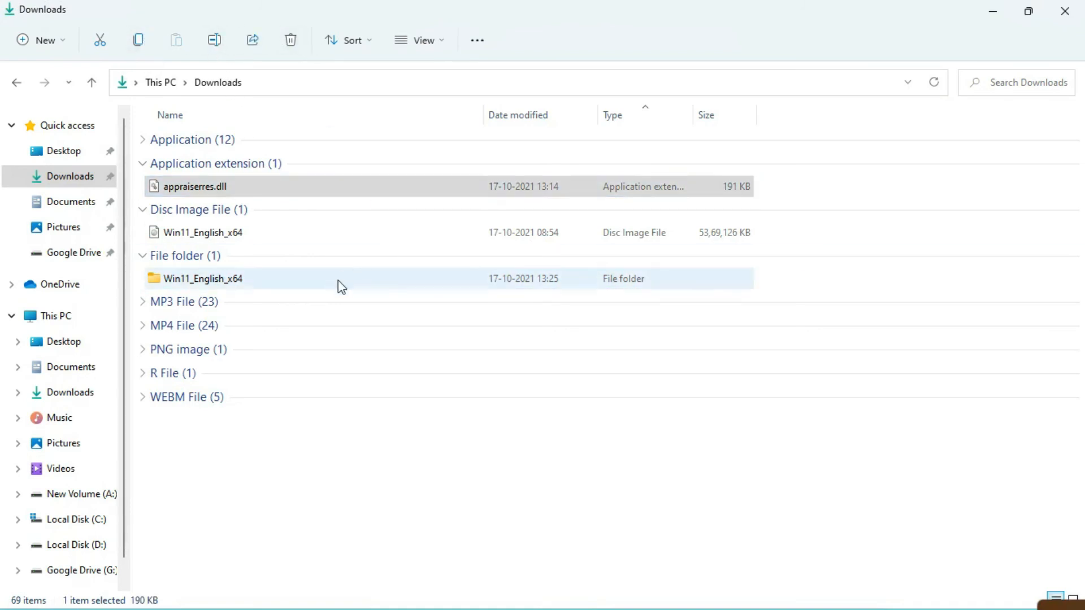
{"action": "left_click", "coordinate": [226, 279]}
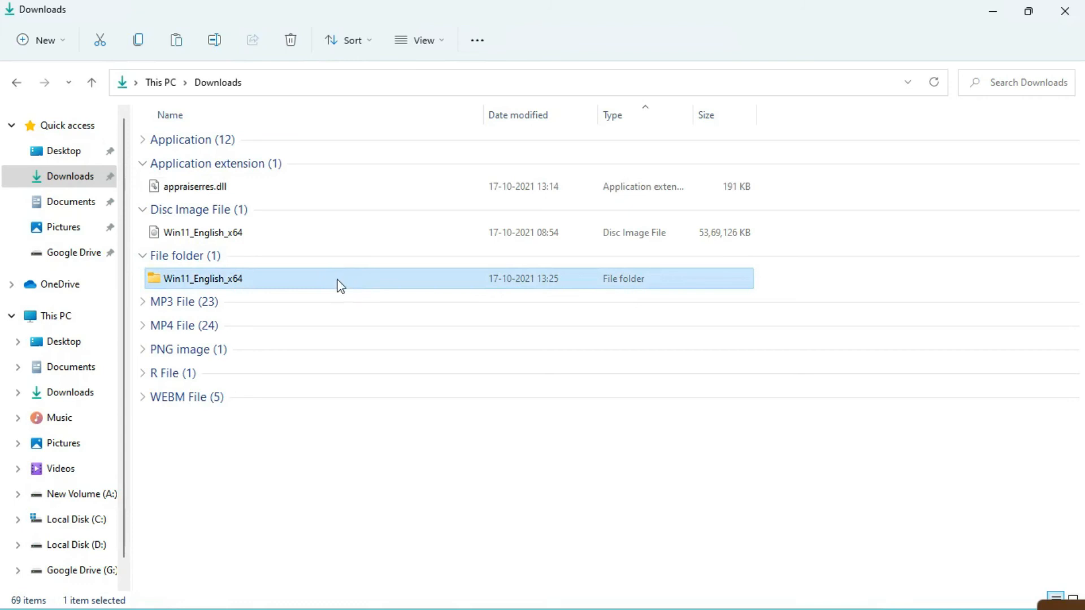
{"action": "double_click", "coordinate": [204, 279]}
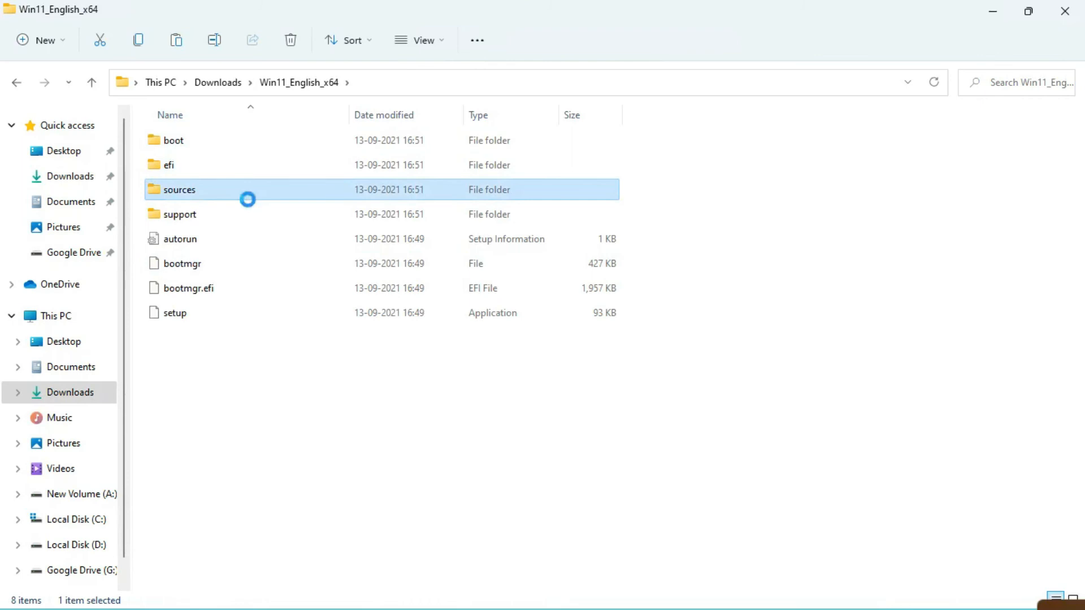
{"action": "double_click", "coordinate": [179, 190]}
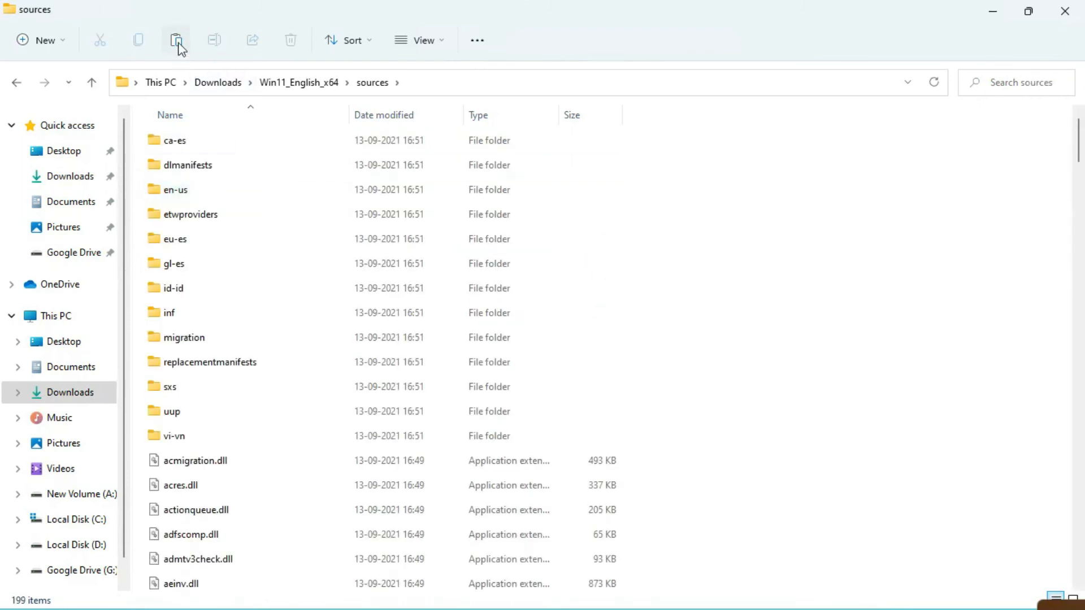
{"action": "left_click", "coordinate": [175, 40]}
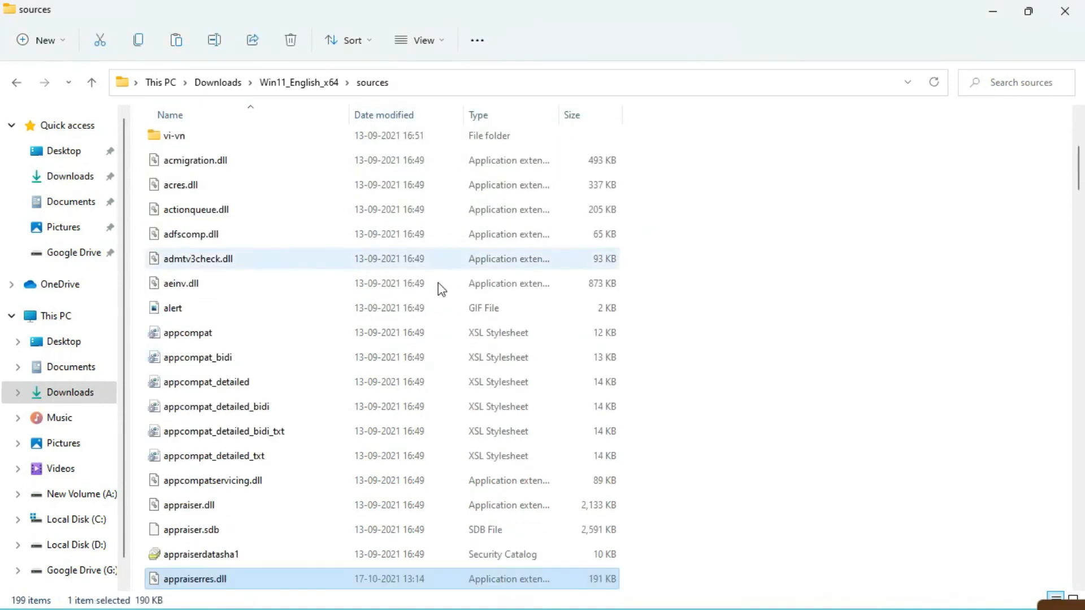
{"action": "left_click", "coordinate": [299, 83]}
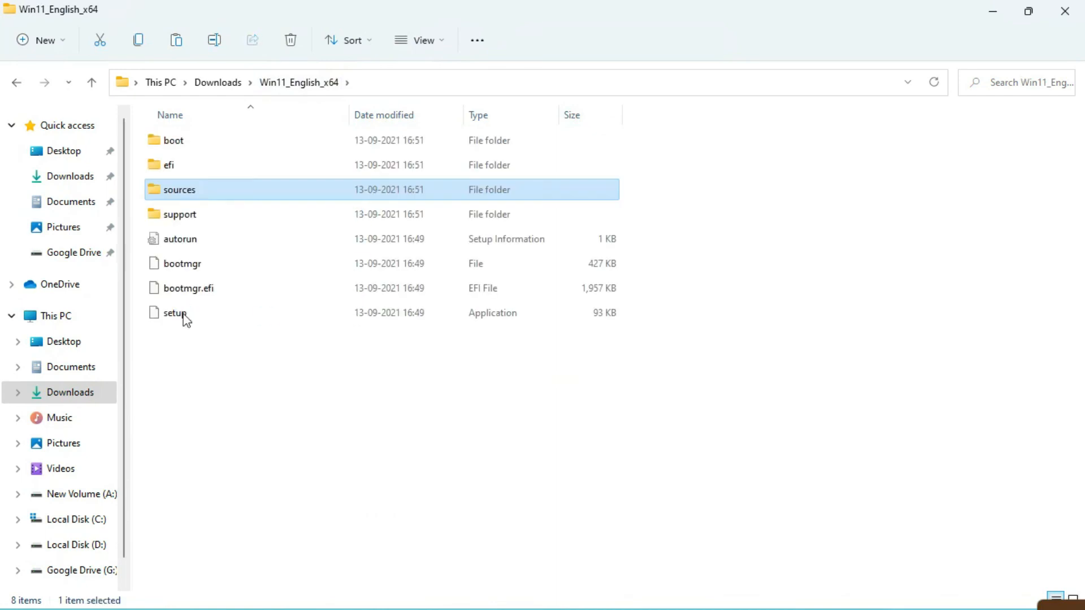
Launch setup.exe from the extracted Win11_English_x64 folder and accept the license terms.
{"action": "double_click", "coordinate": [170, 313]}
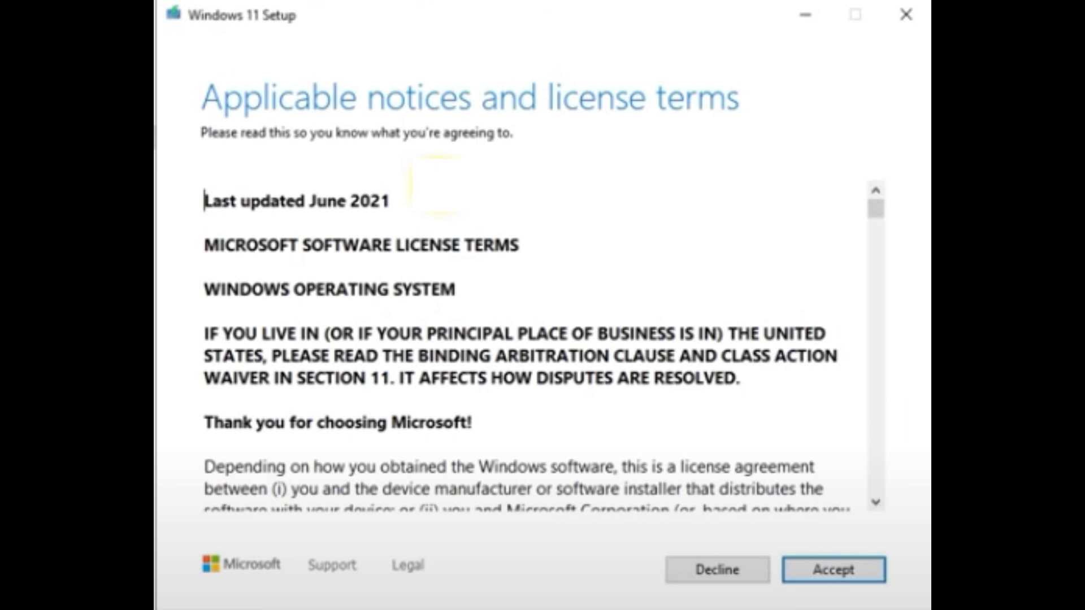
{"action": "left_click", "coordinate": [835, 569]}
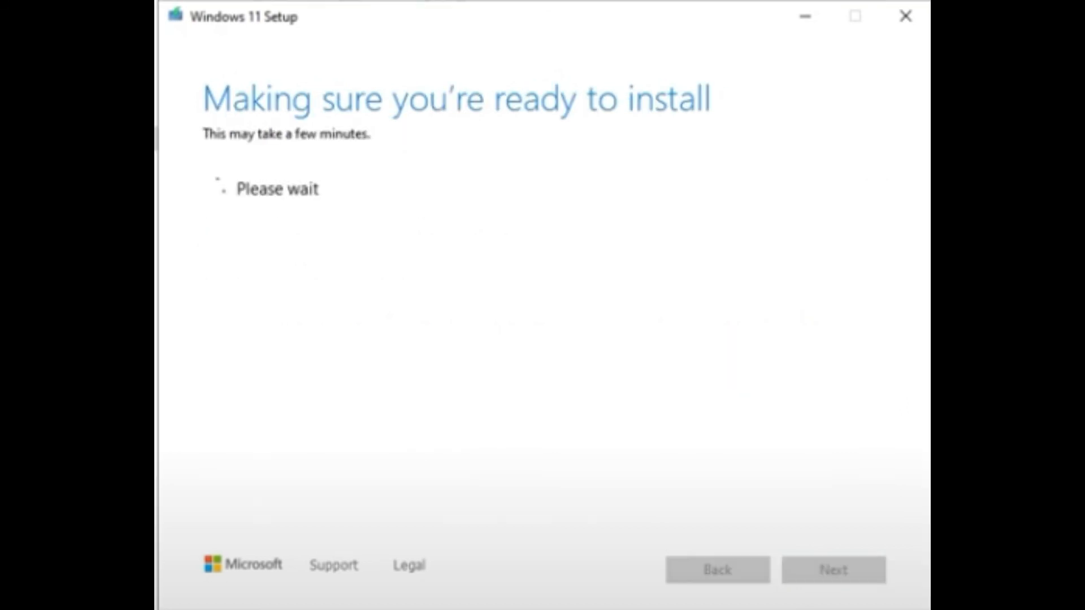